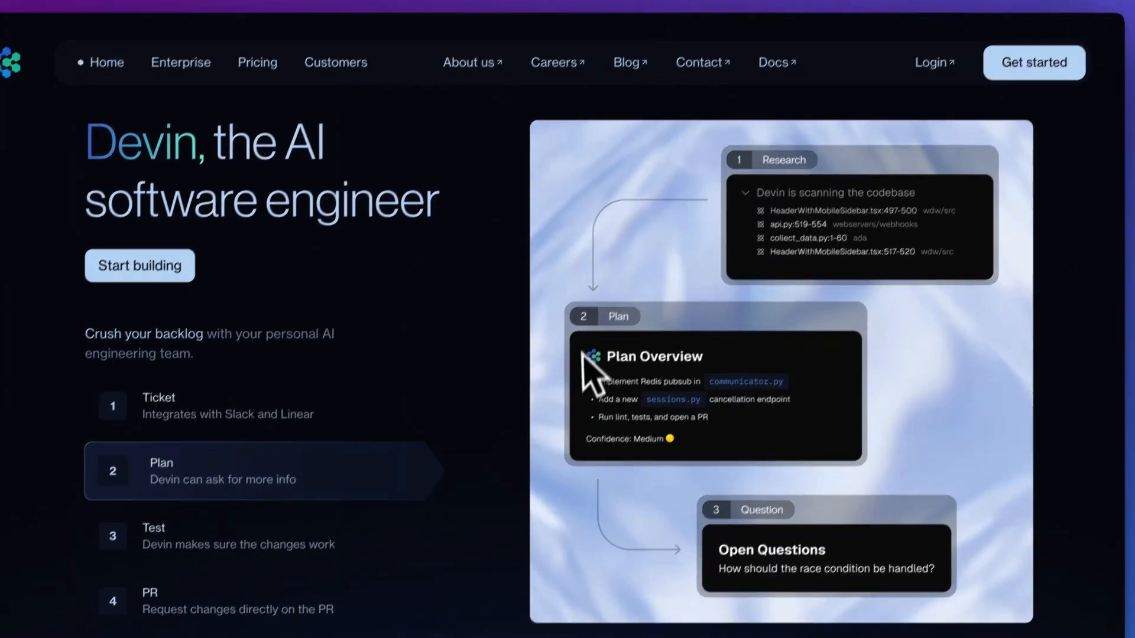
- Scroll down the Create a new repository page toward the create button
{"action": "scroll", "scroll_direction": "down", "scroll_amount": 3}
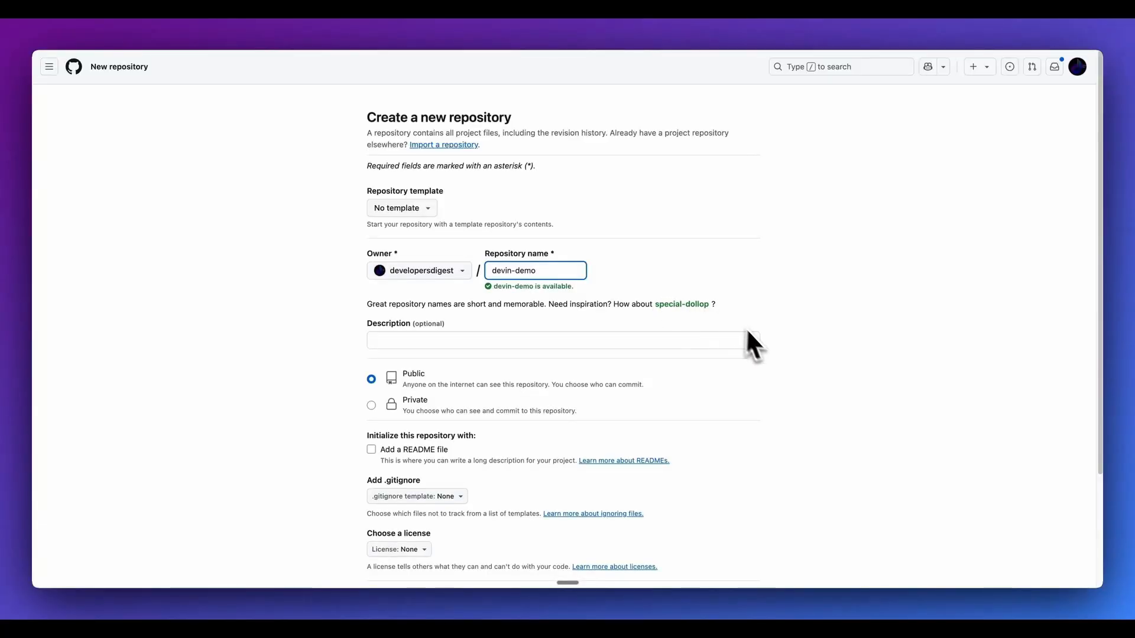
{"action": "mouse_move", "coordinate": [599, 466]}
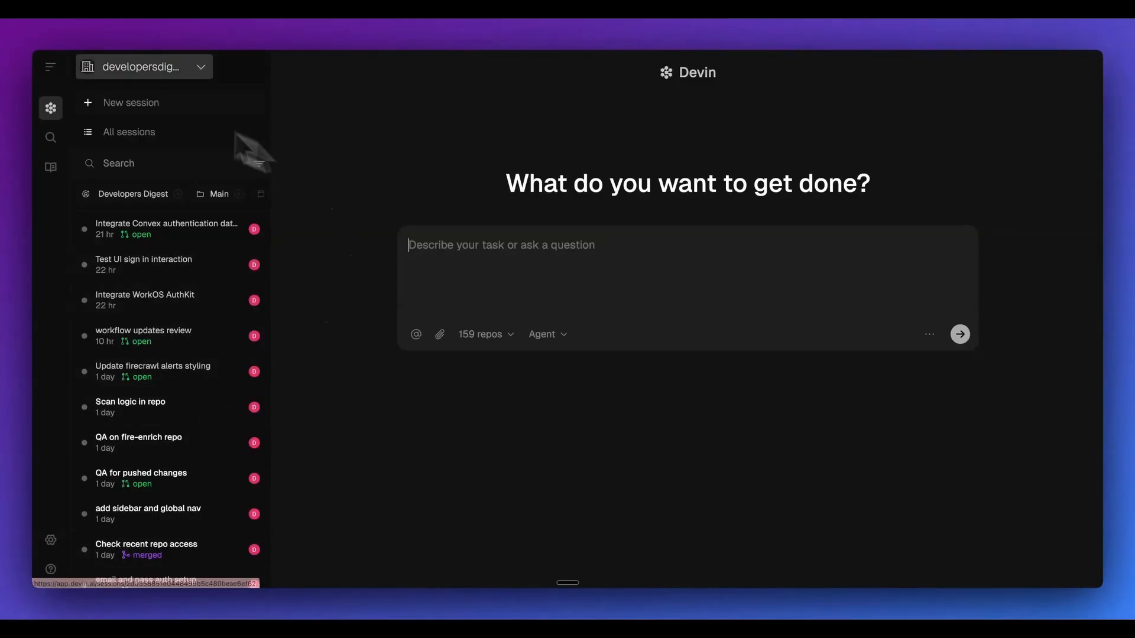
{"action": "left_click", "coordinate": [50, 140]}
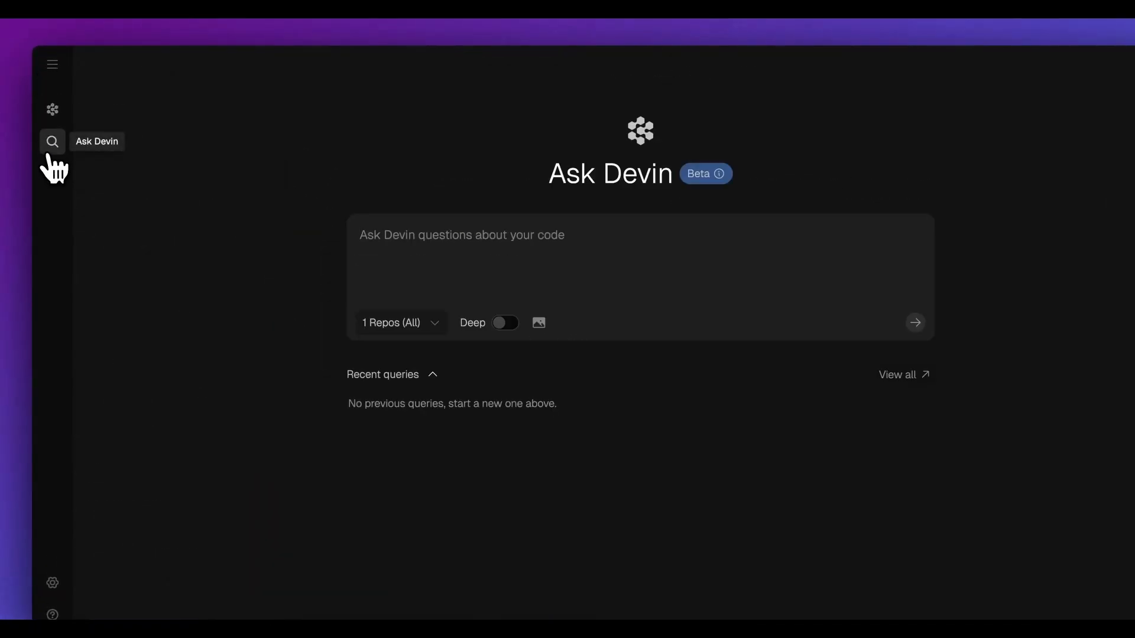
{"action": "left_click", "coordinate": [52, 174]}
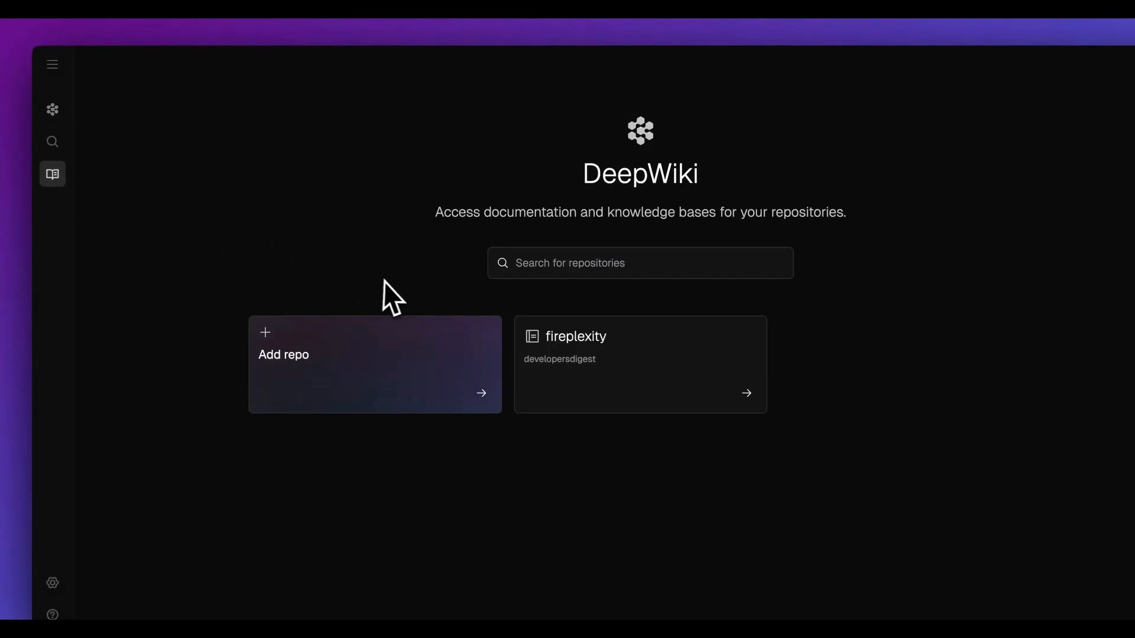
{"action": "mouse_move", "coordinate": [239, 184]}
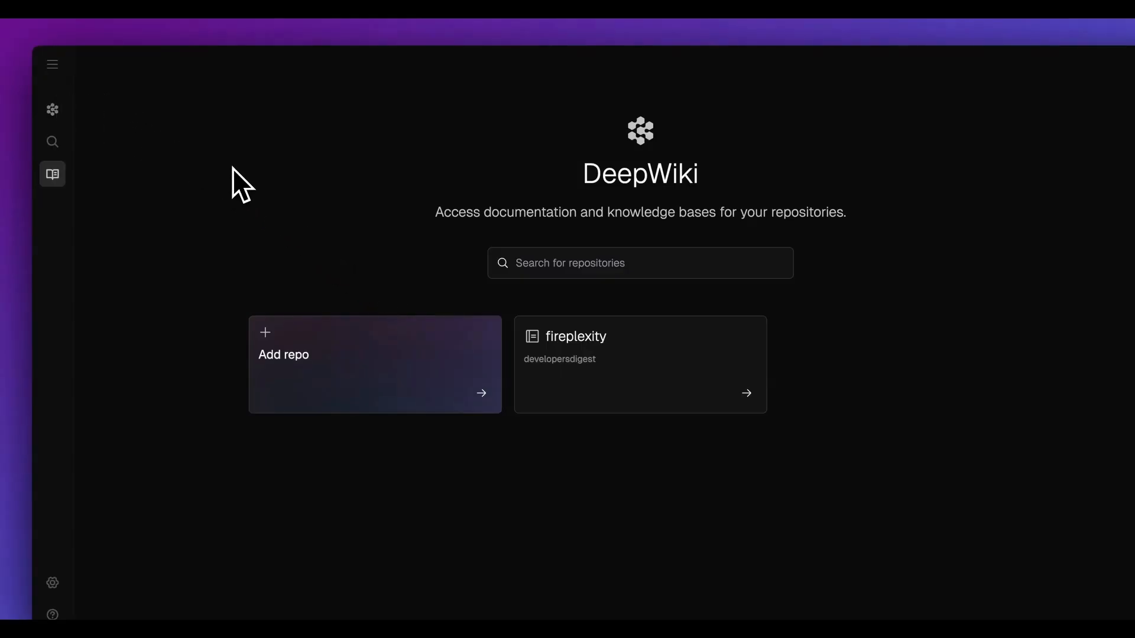
{"action": "left_click", "coordinate": [52, 108]}
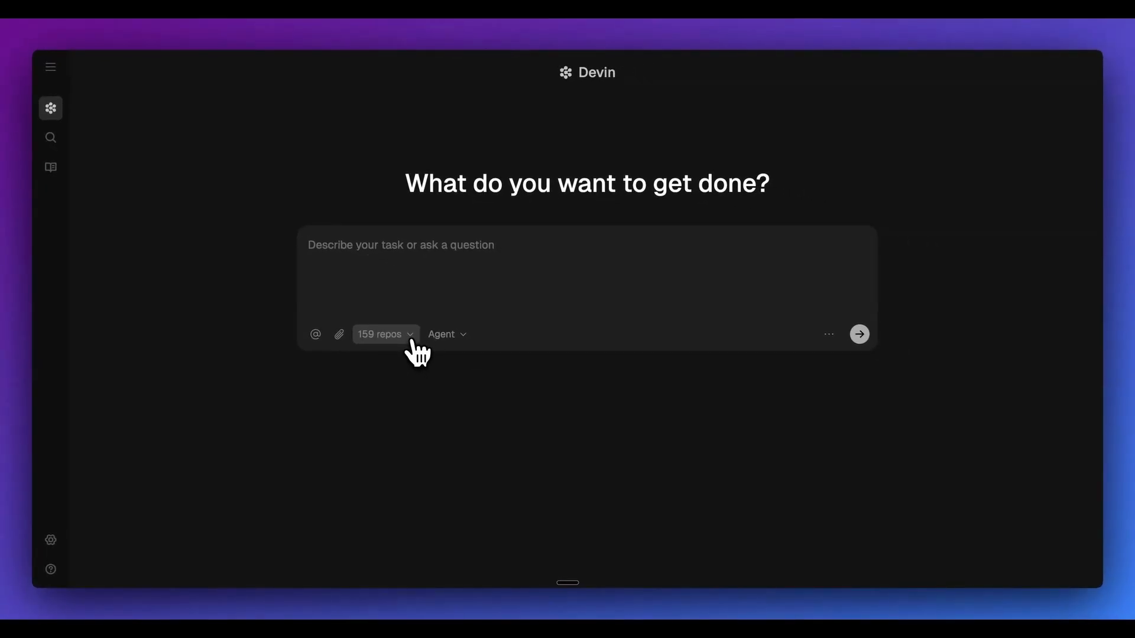
- Search the repository list for 'devin' and select devin-demo as the task's repository
{"action": "left_click", "coordinate": [379, 334]}
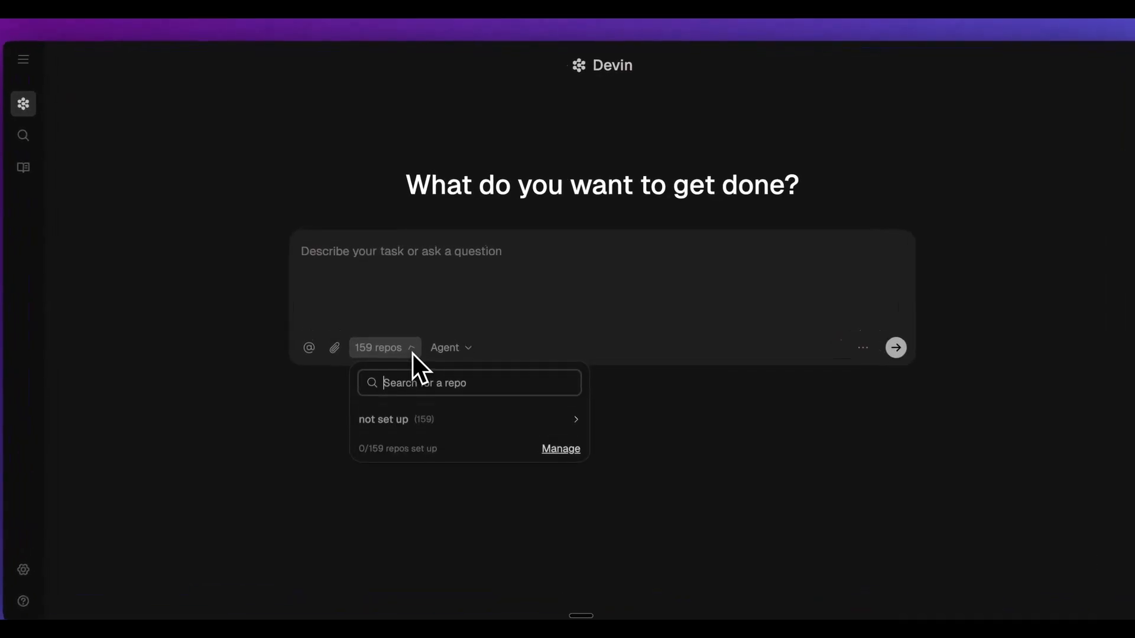
{"action": "left_click", "coordinate": [394, 419]}
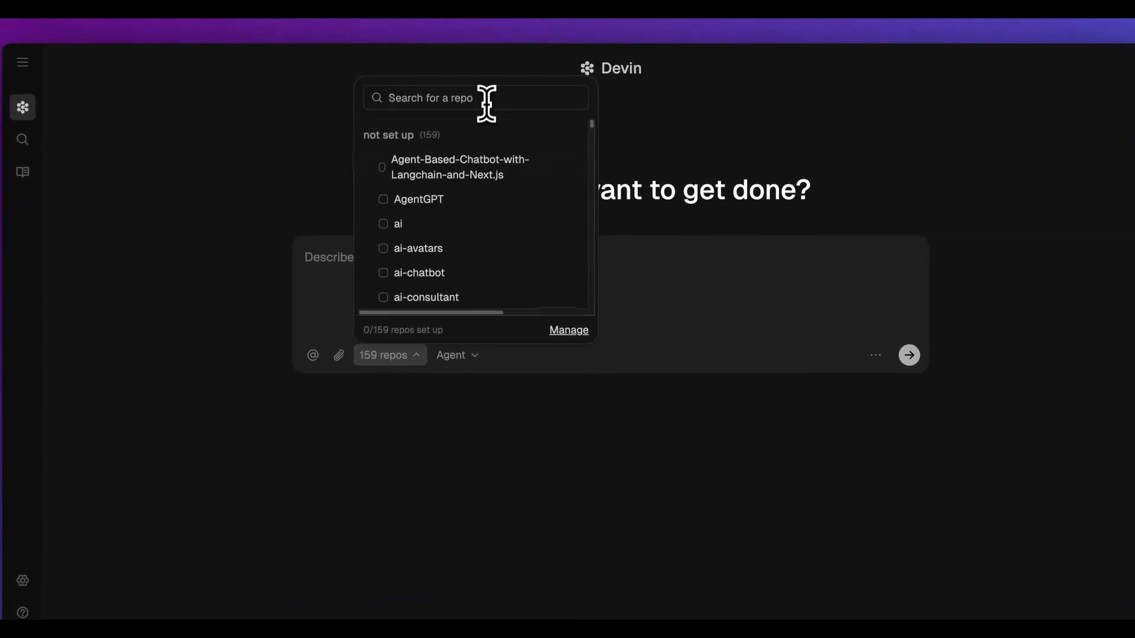
{"action": "type", "text": "devin"}
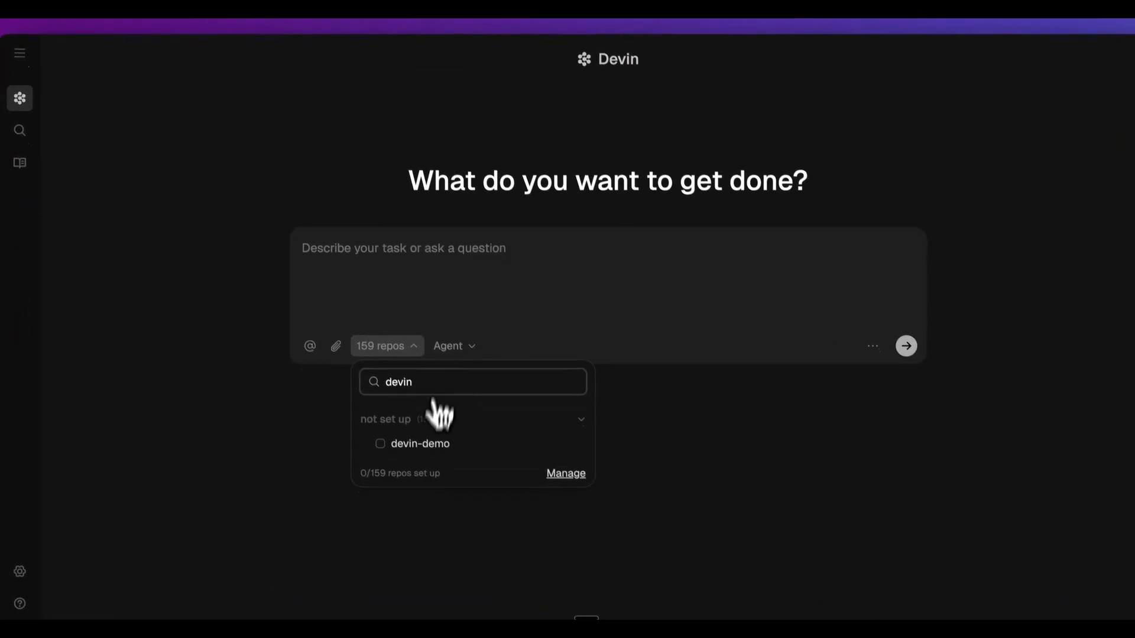
{"action": "left_click", "coordinate": [419, 443]}
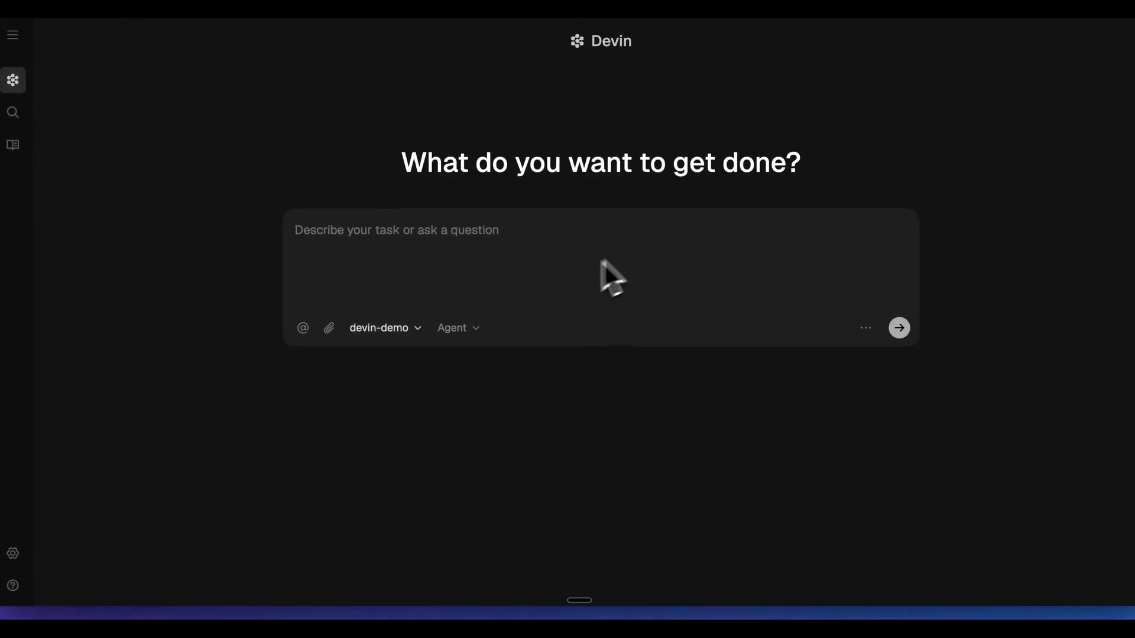
{"action": "mouse_move", "coordinate": [414, 318]}
{"action": "type", "text": "@"}
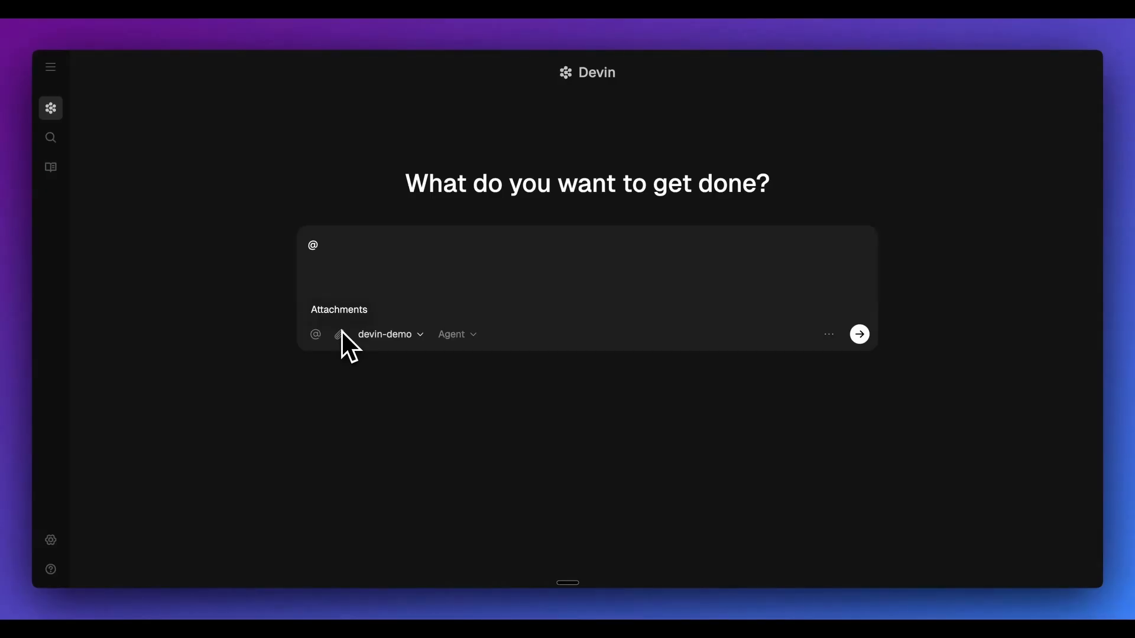
{"action": "mouse_move", "coordinate": [590, 370]}
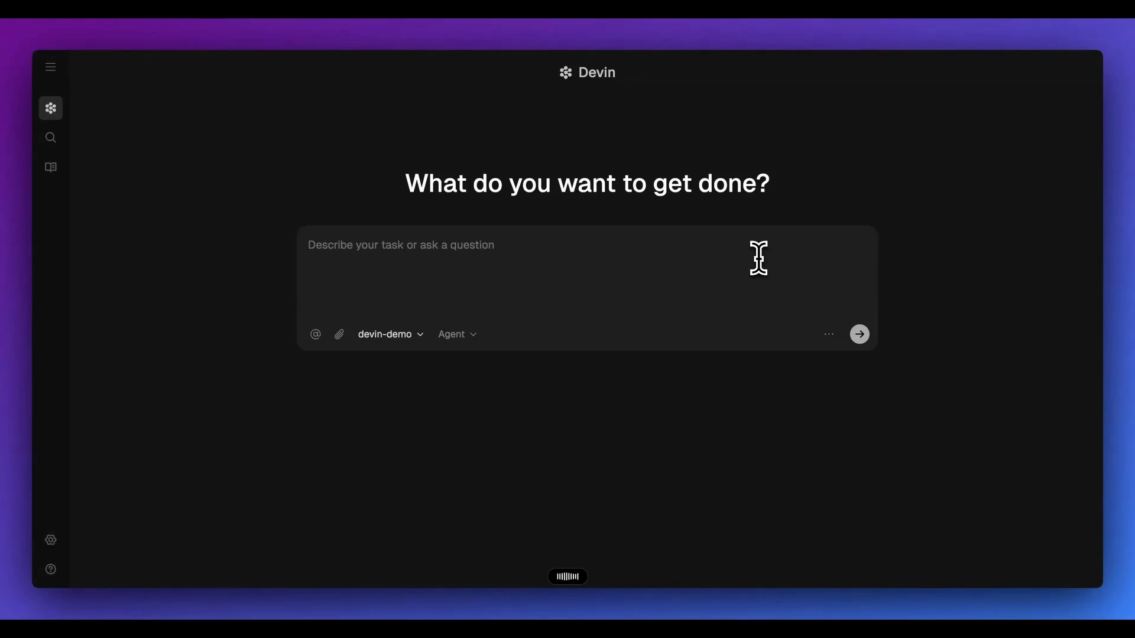
- Use Improve prompt from the '...' menu and accept the rewritten structured homepage spec
{"action": "left_click", "coordinate": [823, 370]}
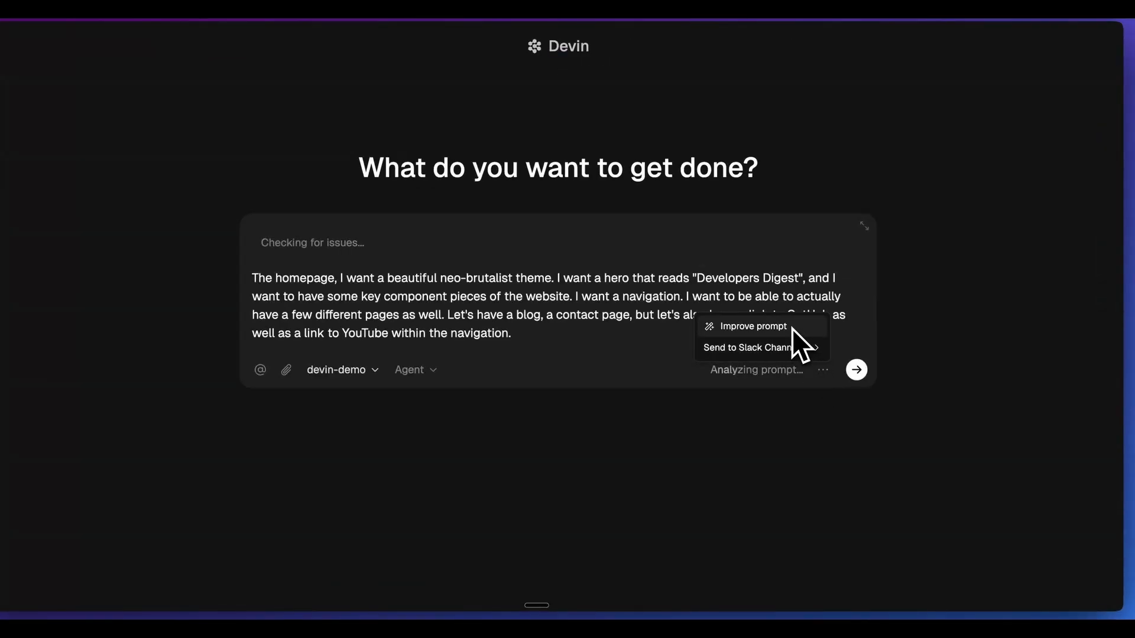
{"action": "left_click", "coordinate": [752, 326]}
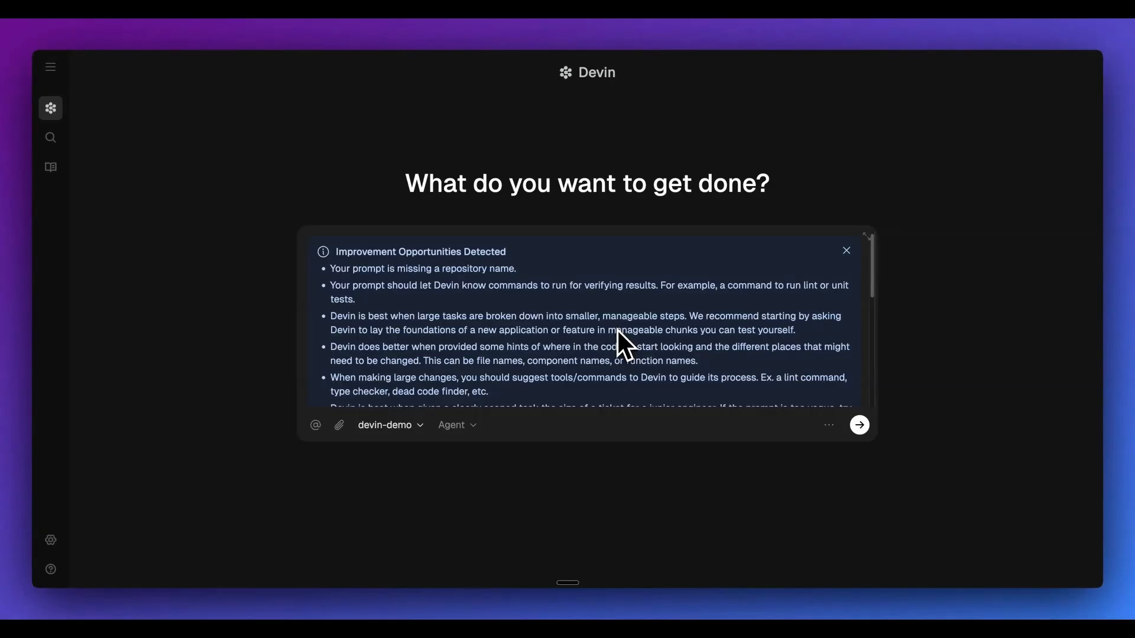
{"action": "mouse_move", "coordinate": [404, 307]}
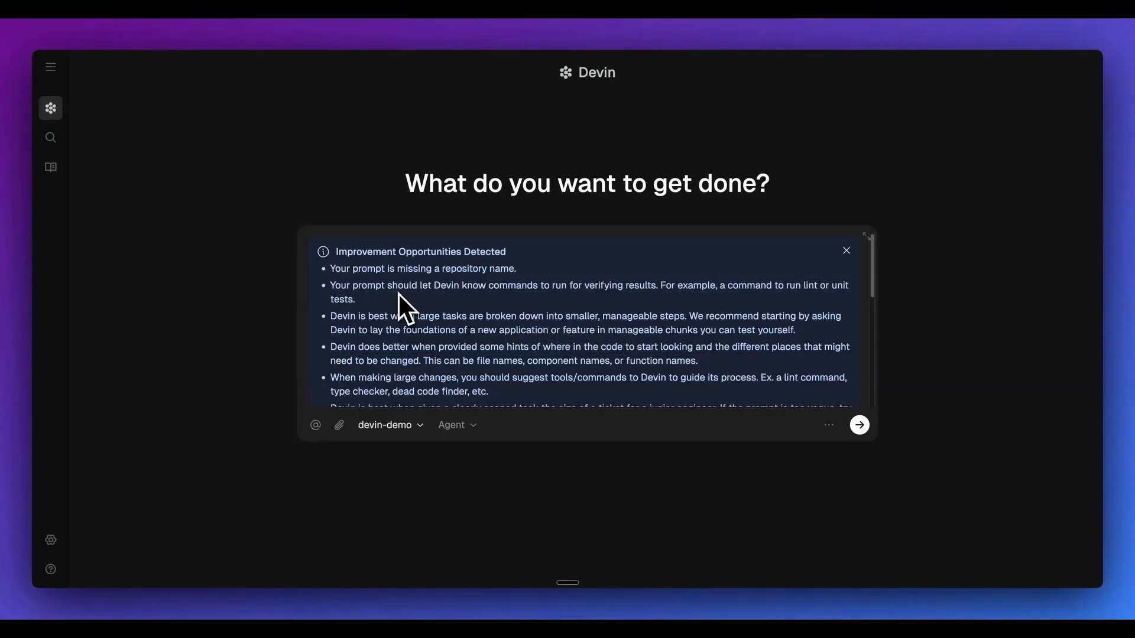
{"action": "mouse_move", "coordinate": [409, 321]}
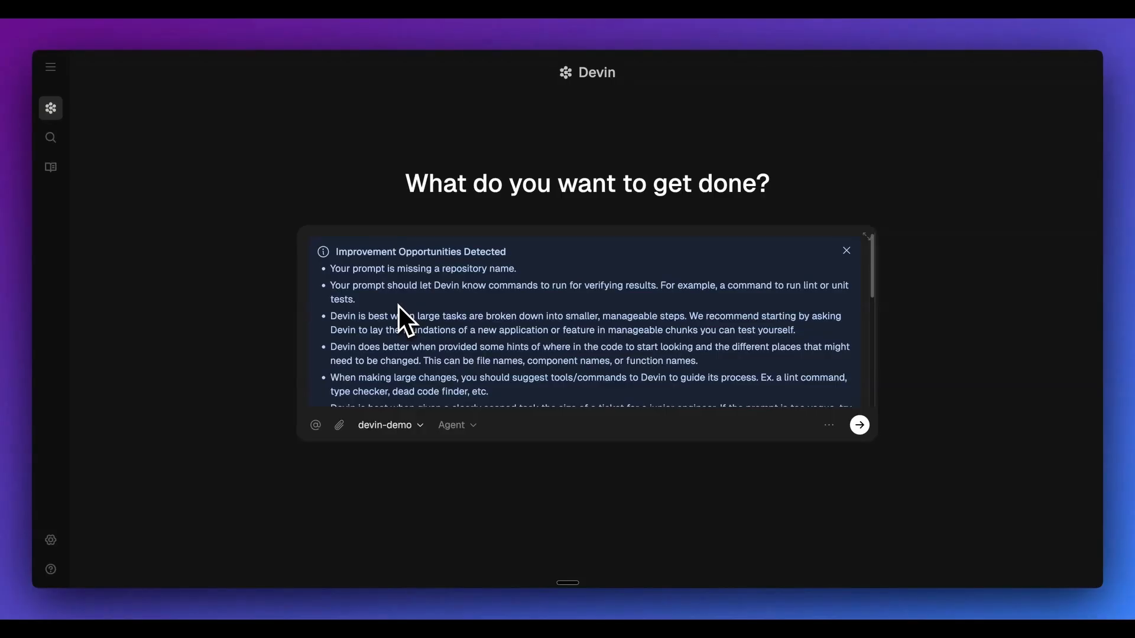
{"action": "left_click", "coordinate": [845, 250]}
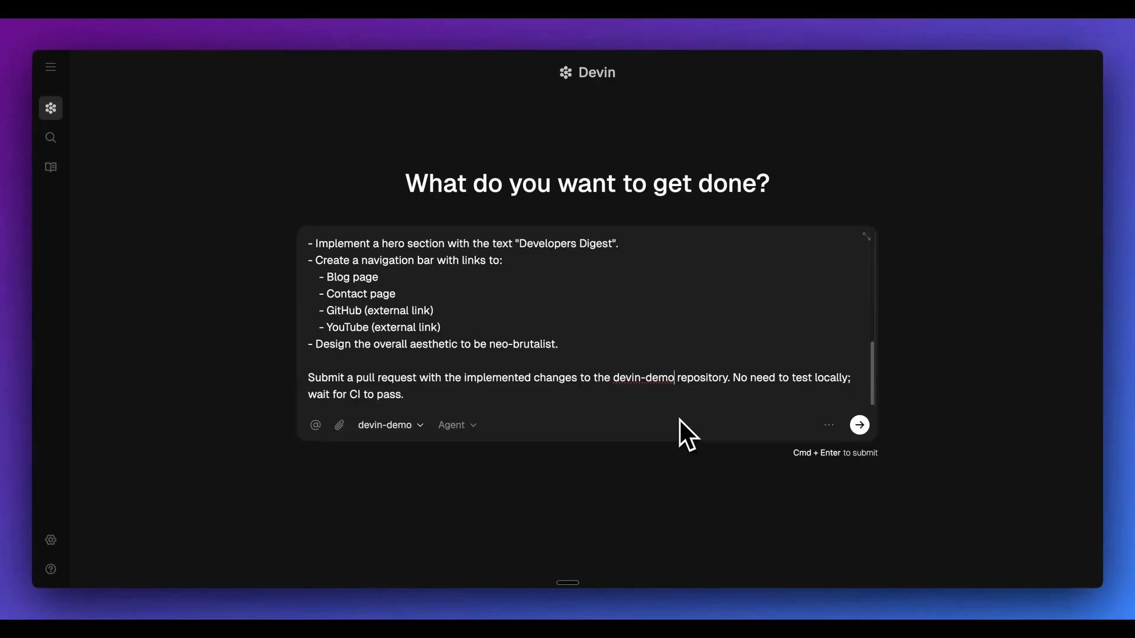
- Review Devin's Machine repository settings via Manage, then return to the task page
{"action": "left_click", "coordinate": [384, 424]}
{"action": "type", "text": "devin"}
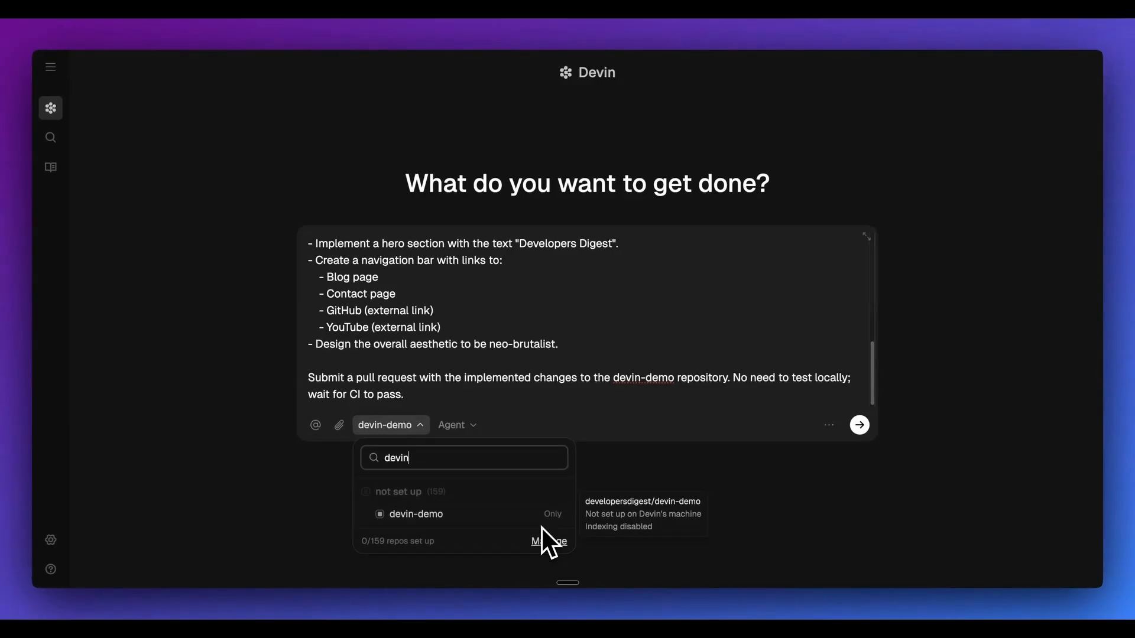
{"action": "left_click", "coordinate": [858, 424]}
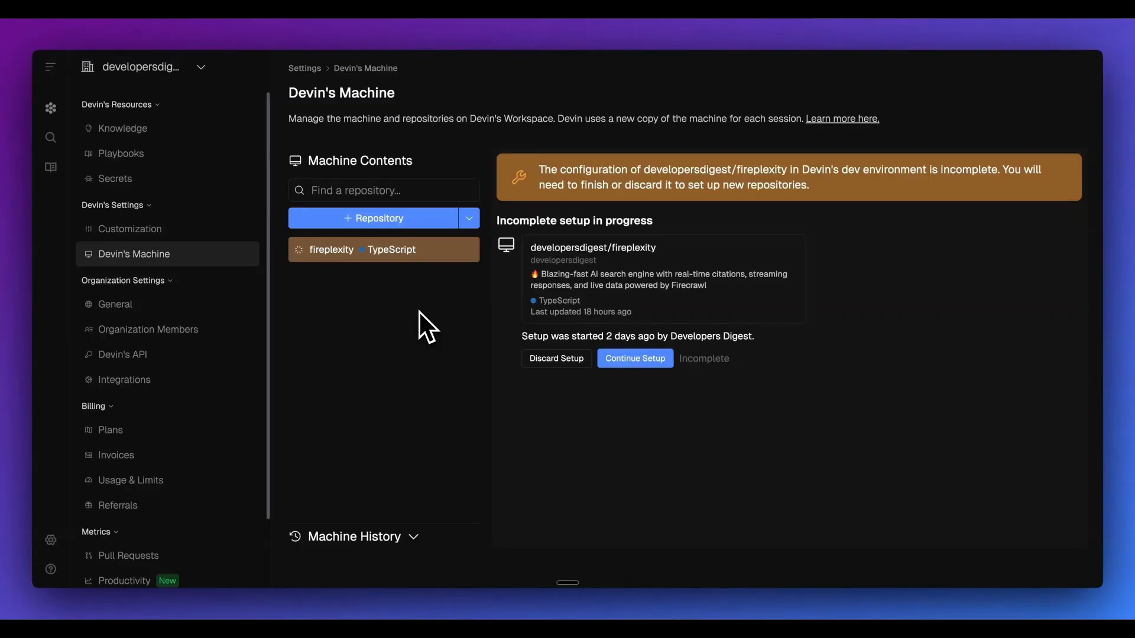
{"action": "mouse_move", "coordinate": [235, 212]}
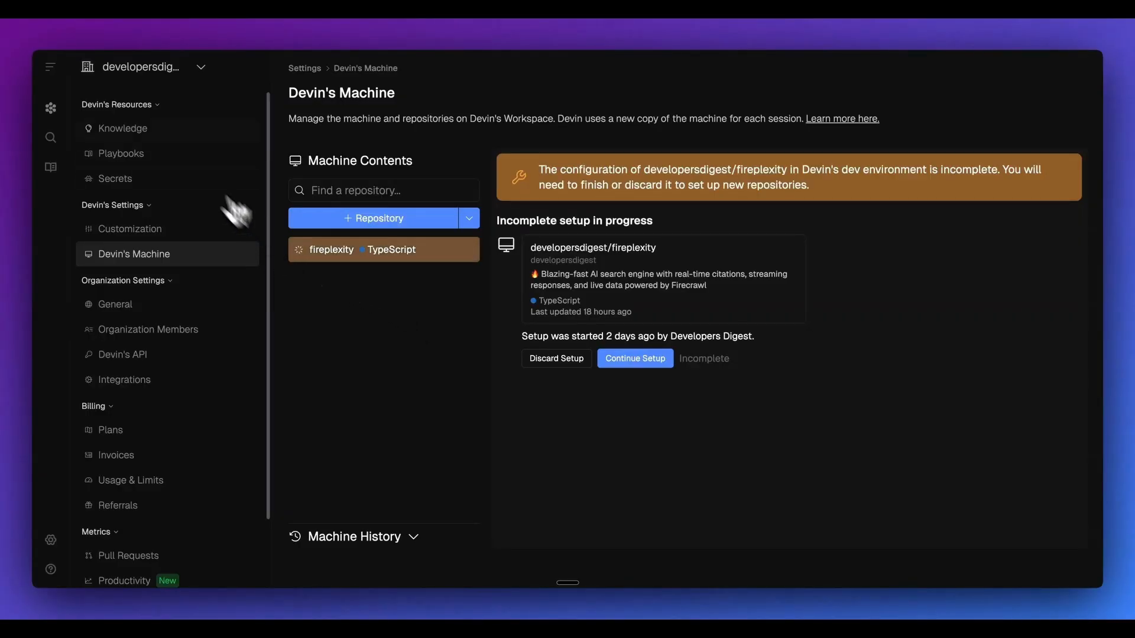
{"action": "left_click", "coordinate": [51, 108]}
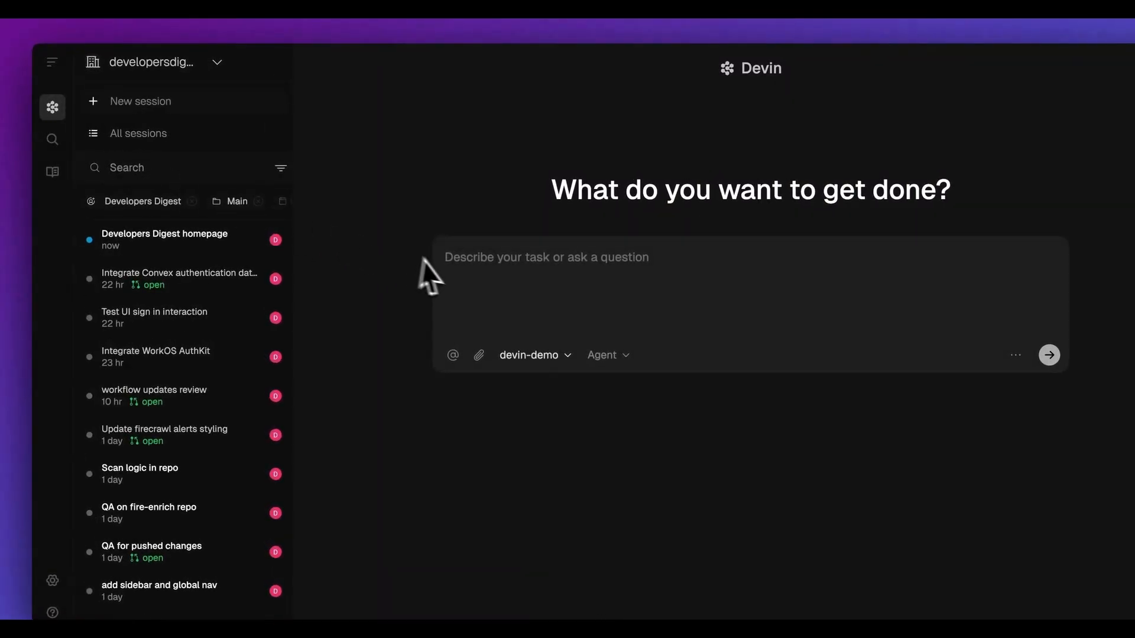
- Open the 'Developers Digest homepage' session from the sidebar
{"action": "left_click", "coordinate": [164, 239]}
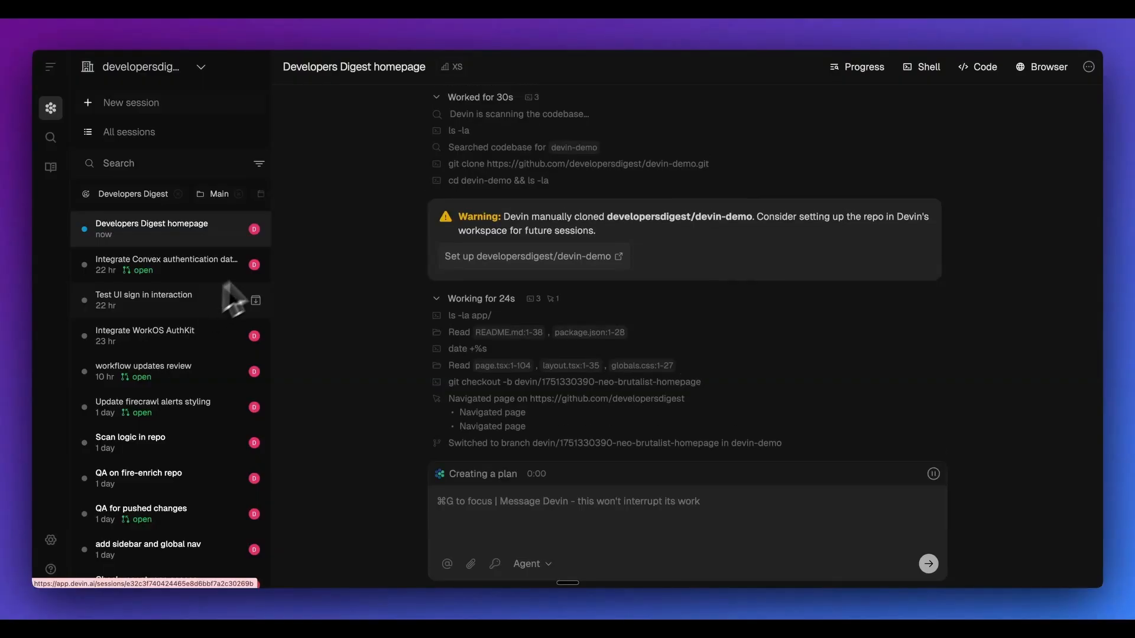
- Show the Progress side panel with Devin's live browser replay
{"action": "left_click", "coordinate": [51, 66]}
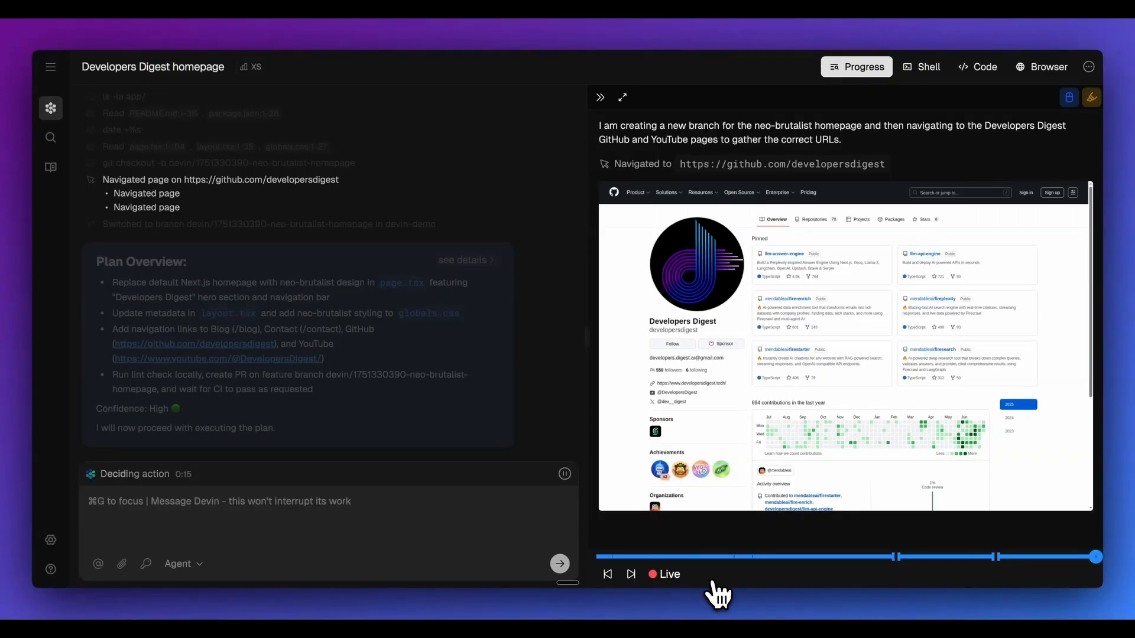
{"action": "mouse_move", "coordinate": [1088, 98]}
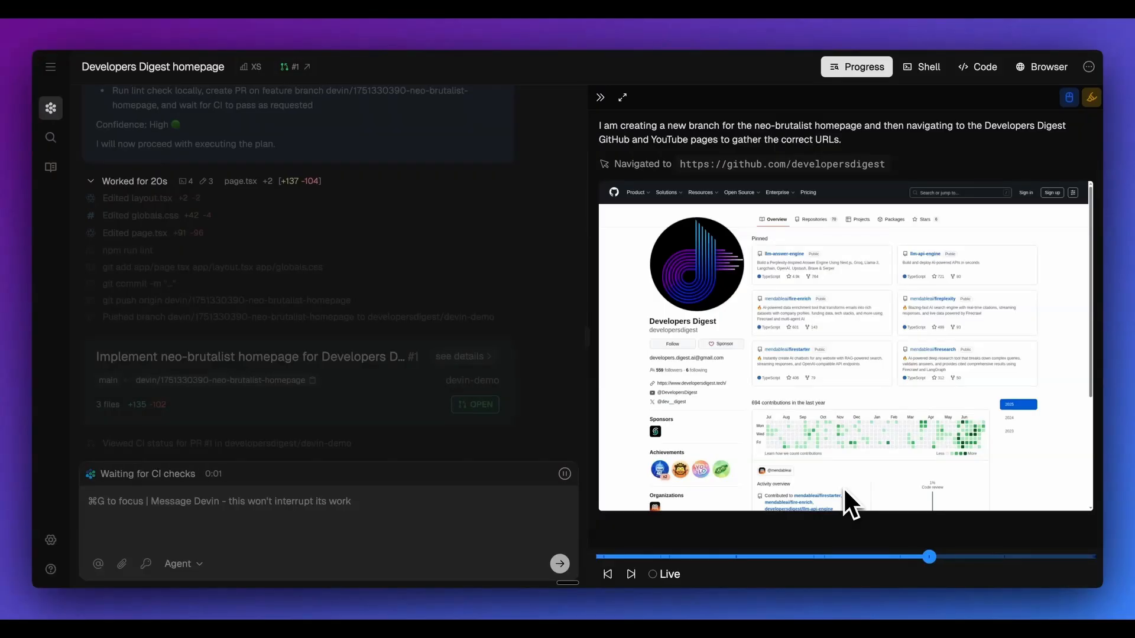
- Open the 'Implement neo-brutalist homepage for Developers Digest #1' pull request on GitHub
{"action": "left_click", "coordinate": [663, 575]}
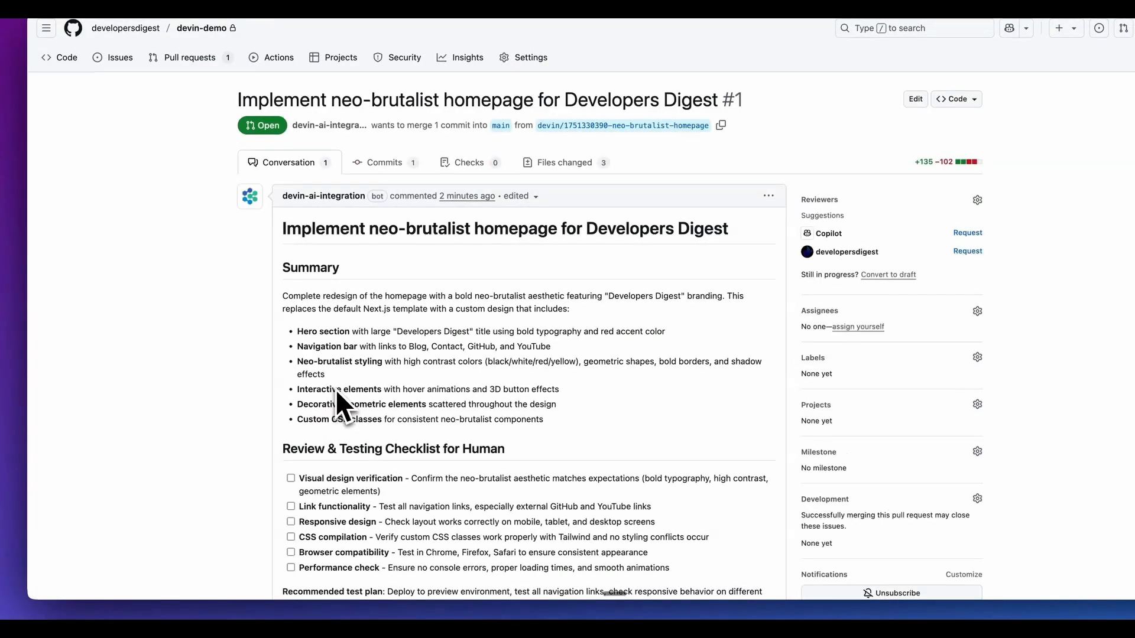
{"action": "scroll", "scroll_direction": "down", "scroll_amount": 3}
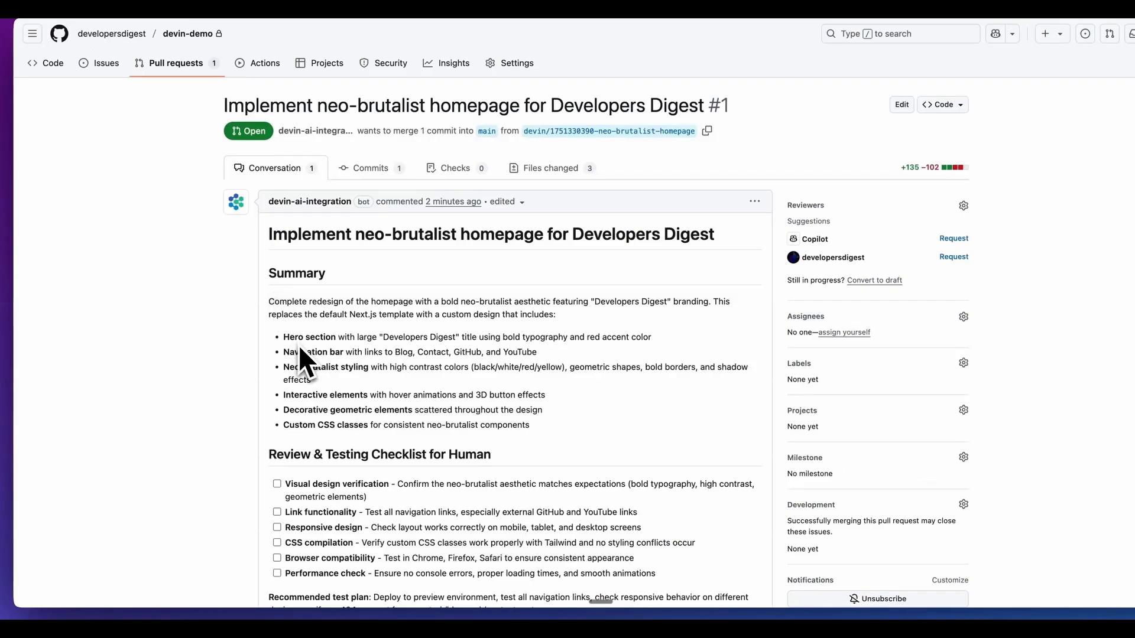
{"action": "left_click_drag", "start_coordinate": [268, 273], "coordinate": [528, 425]}
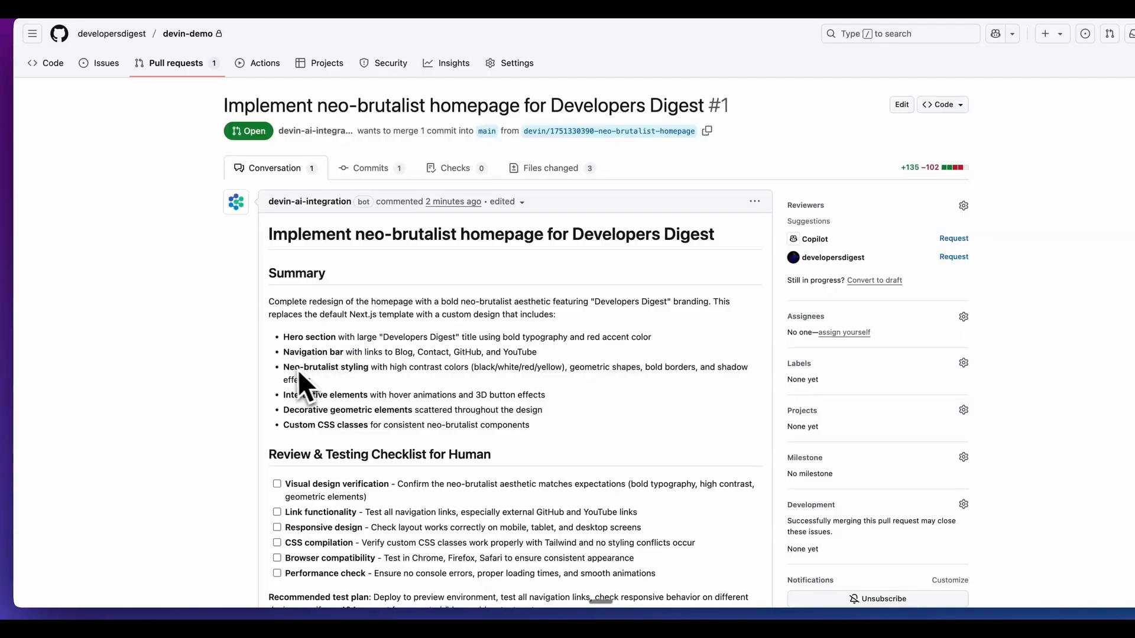
{"action": "mouse_move", "coordinate": [282, 392]}
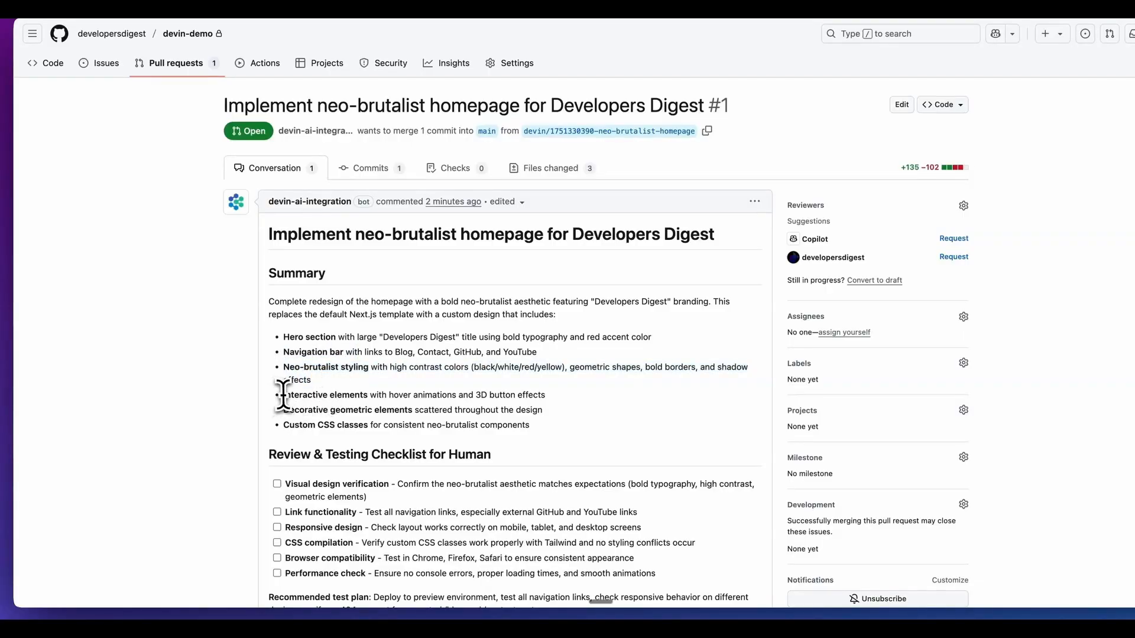
{"action": "scroll", "scroll_direction": "down", "scroll_amount": 3}
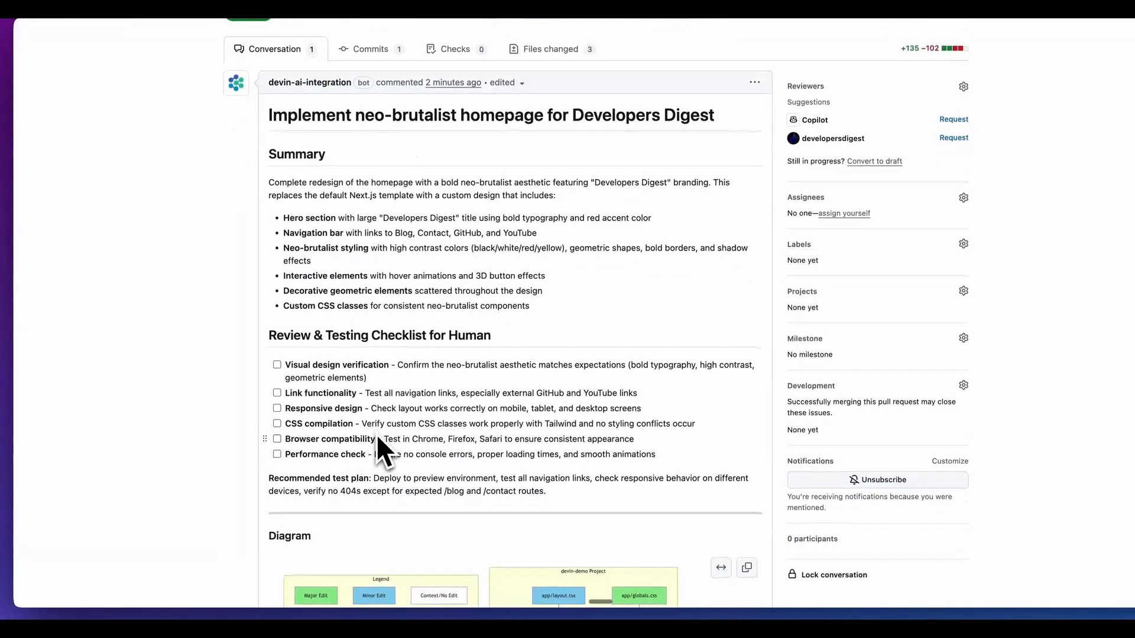
{"action": "scroll", "scroll_direction": "down", "scroll_amount": 3}
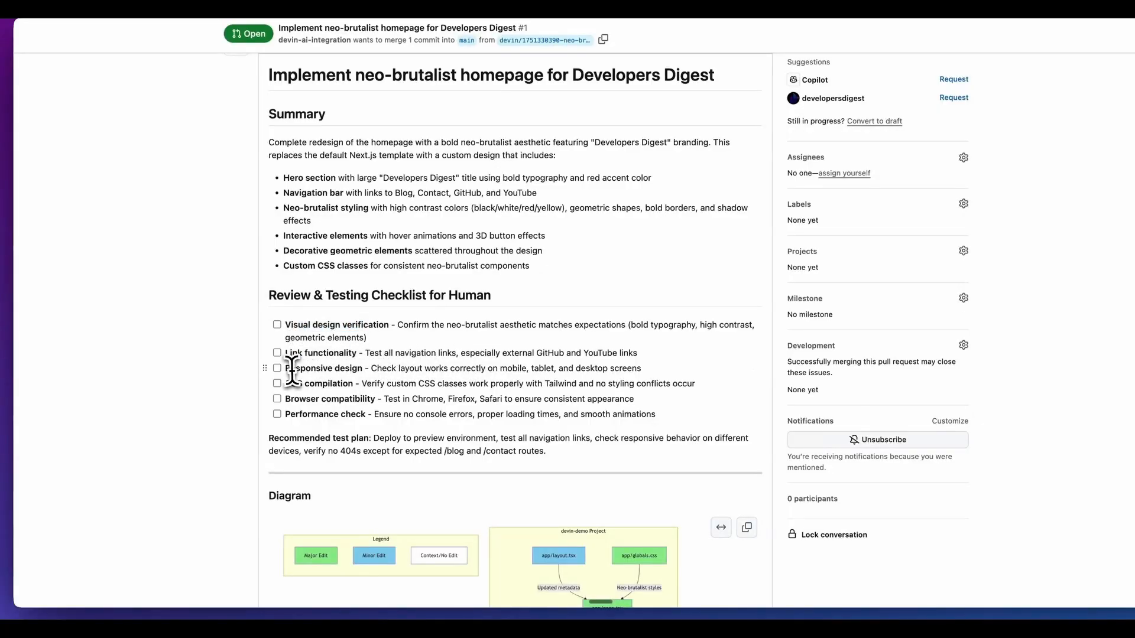
{"action": "scroll", "scroll_direction": "down", "scroll_amount": 3}
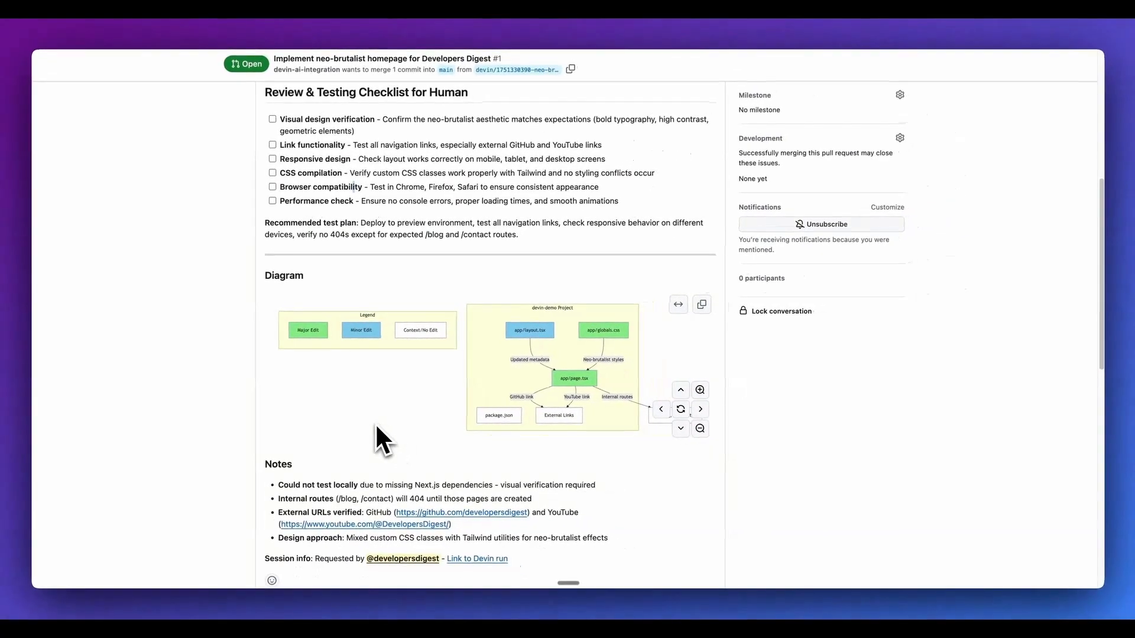
{"action": "mouse_move", "coordinate": [391, 434]}
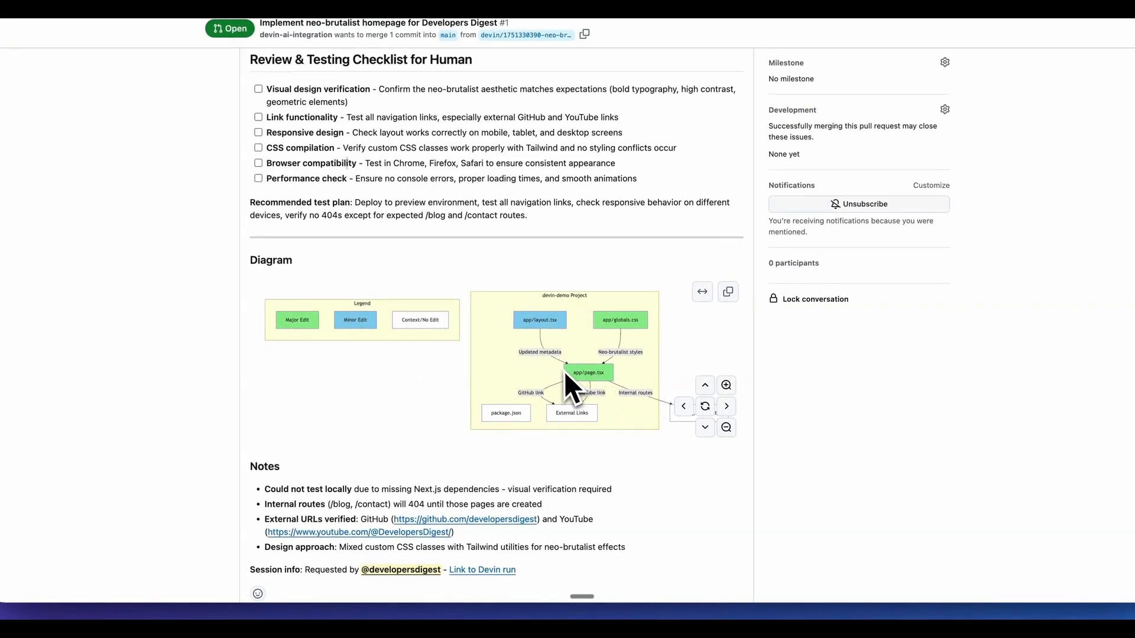
{"action": "mouse_move", "coordinate": [549, 344]}
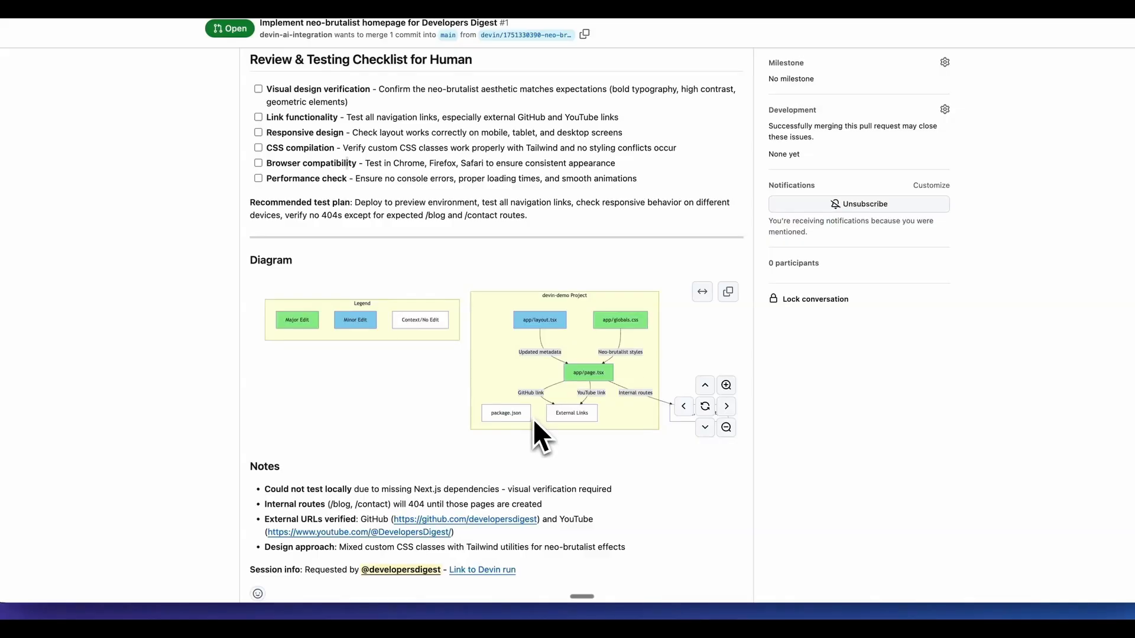
{"action": "mouse_move", "coordinate": [507, 404]}
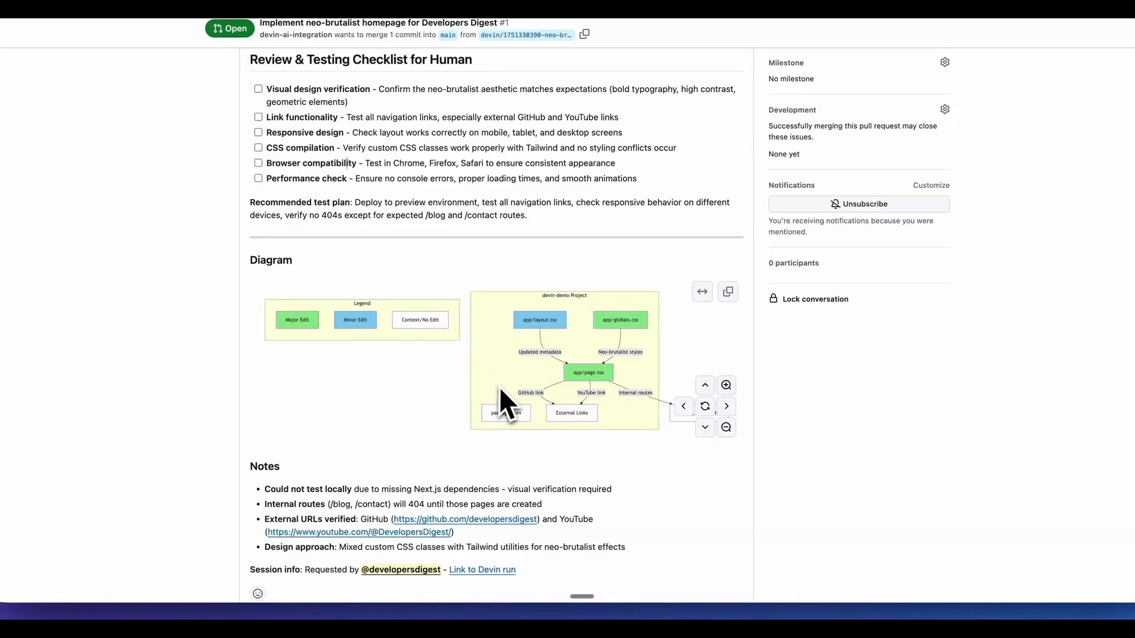
- After checking out PR #1 locally, run pnpm dev in Terminal to start the dev server
{"action": "scroll", "scroll_direction": "down", "scroll_amount": 3}
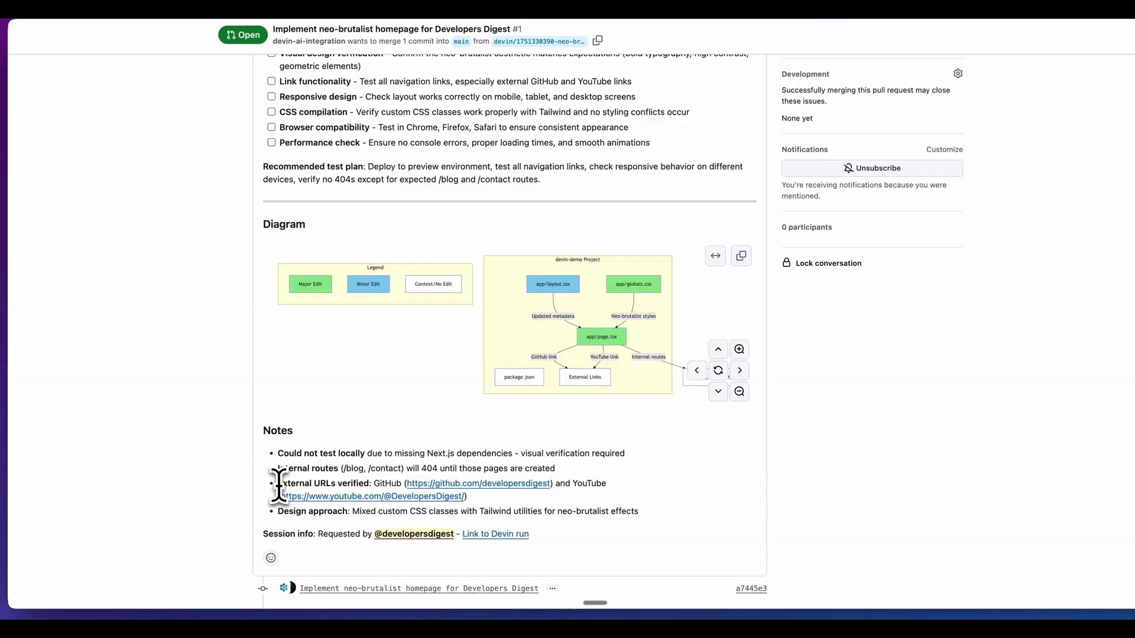
{"action": "double_click", "coordinate": [320, 483]}
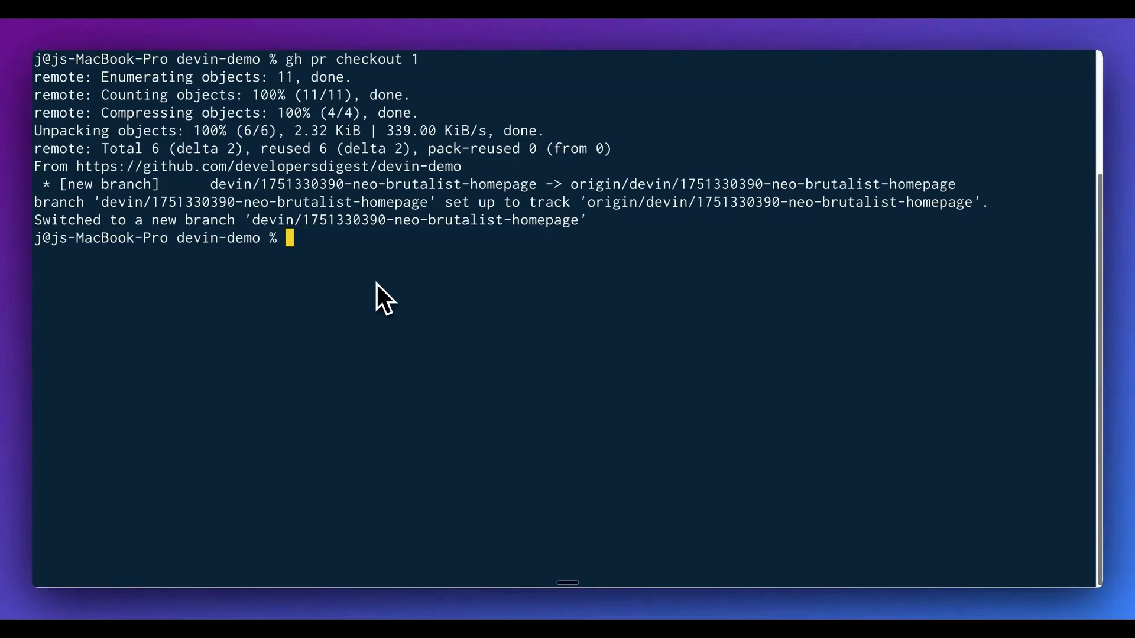
{"action": "type", "text": "pnpm"}
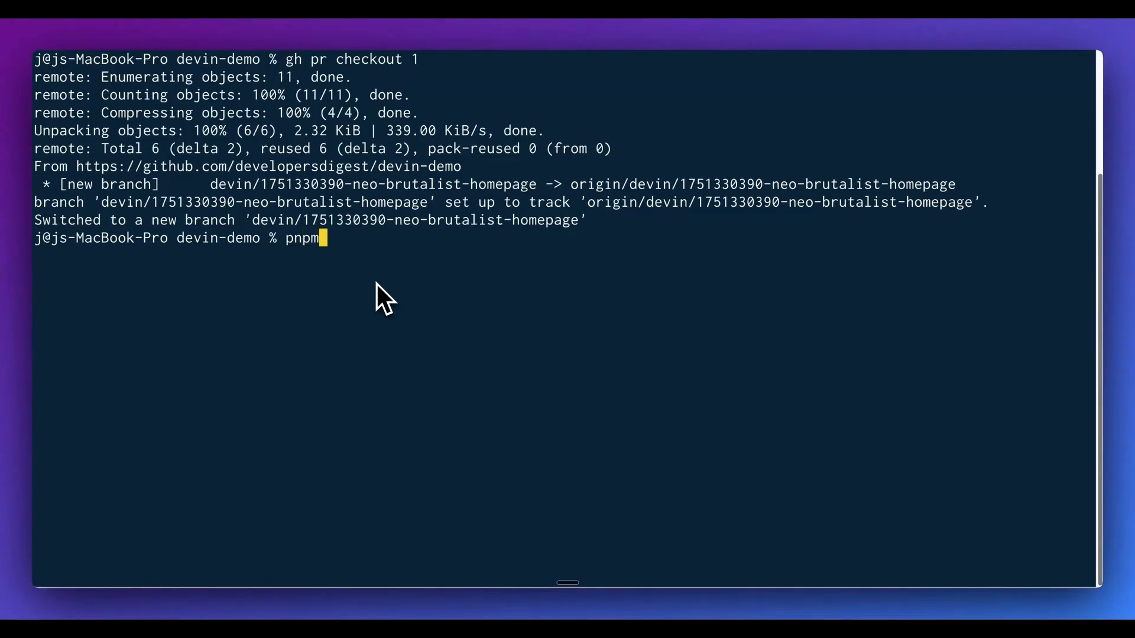
{"action": "type", "text": "dev"}
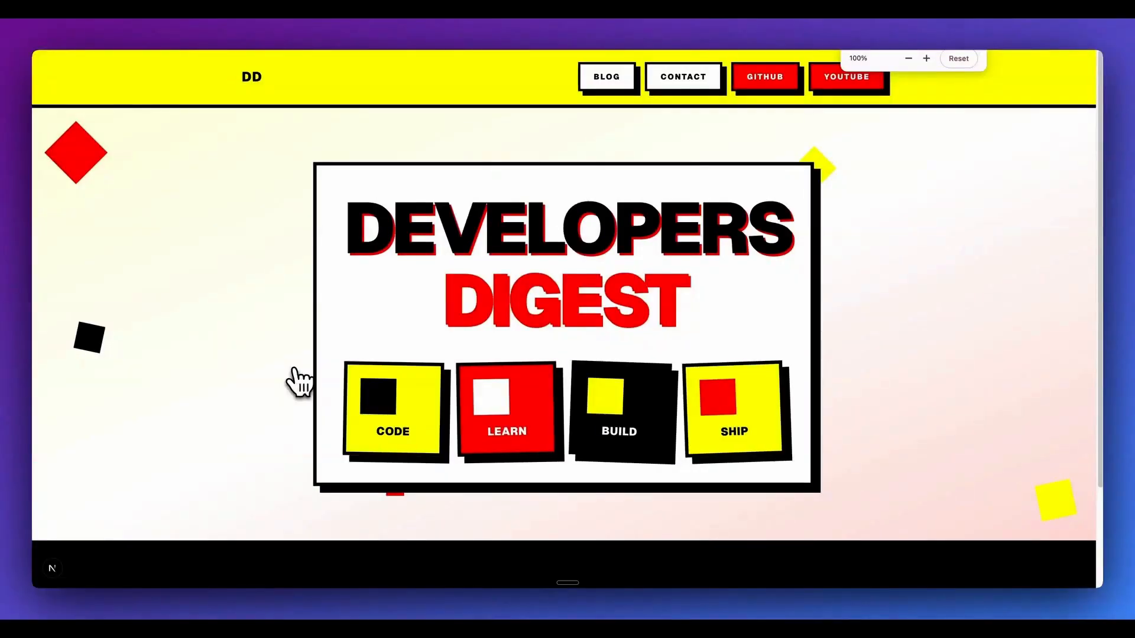
- Review the local preview, send the Gumroad-inspired redesign feedback to Devin, and go to DeepWiki
{"action": "scroll", "scroll_direction": "down", "scroll_amount": 3}
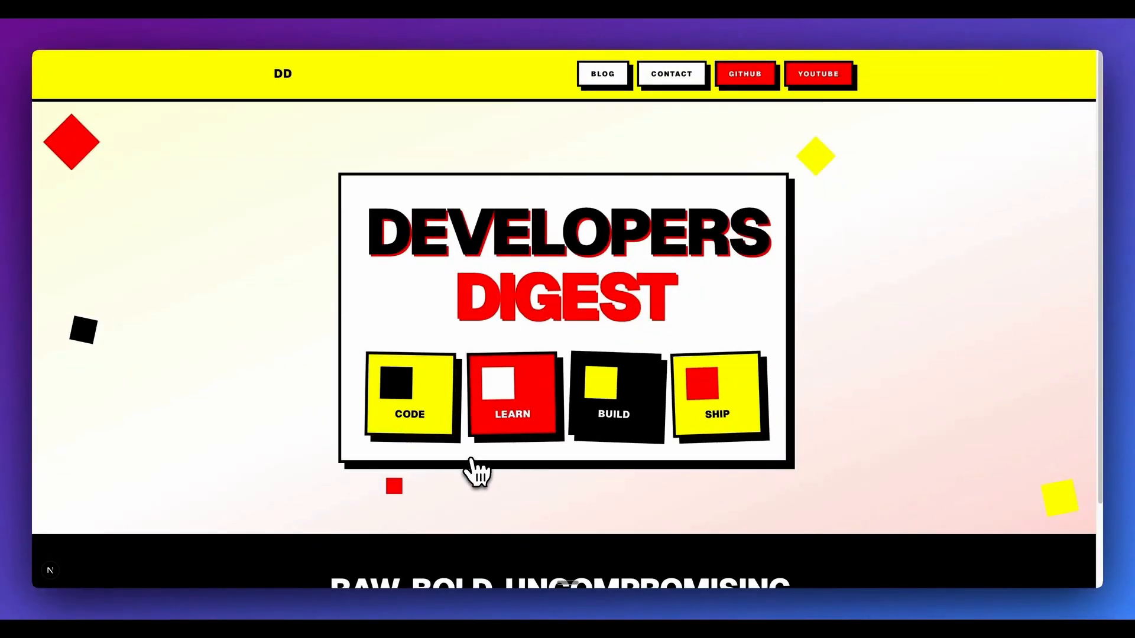
{"action": "scroll", "scroll_direction": "down", "scroll_amount": 3}
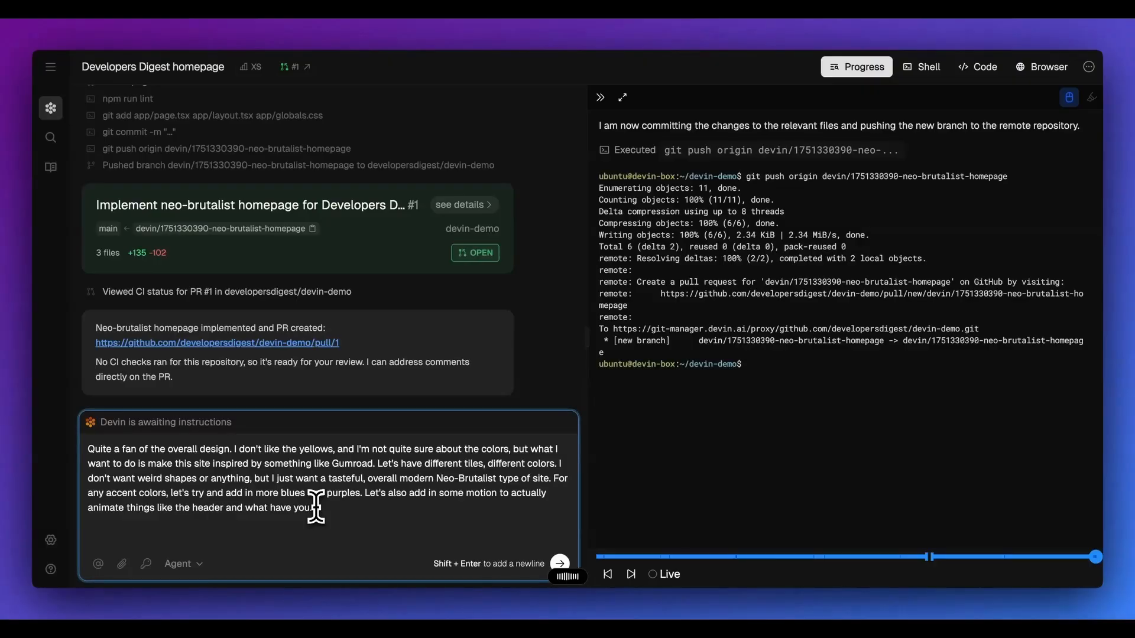
{"action": "left_click", "coordinate": [558, 563]}
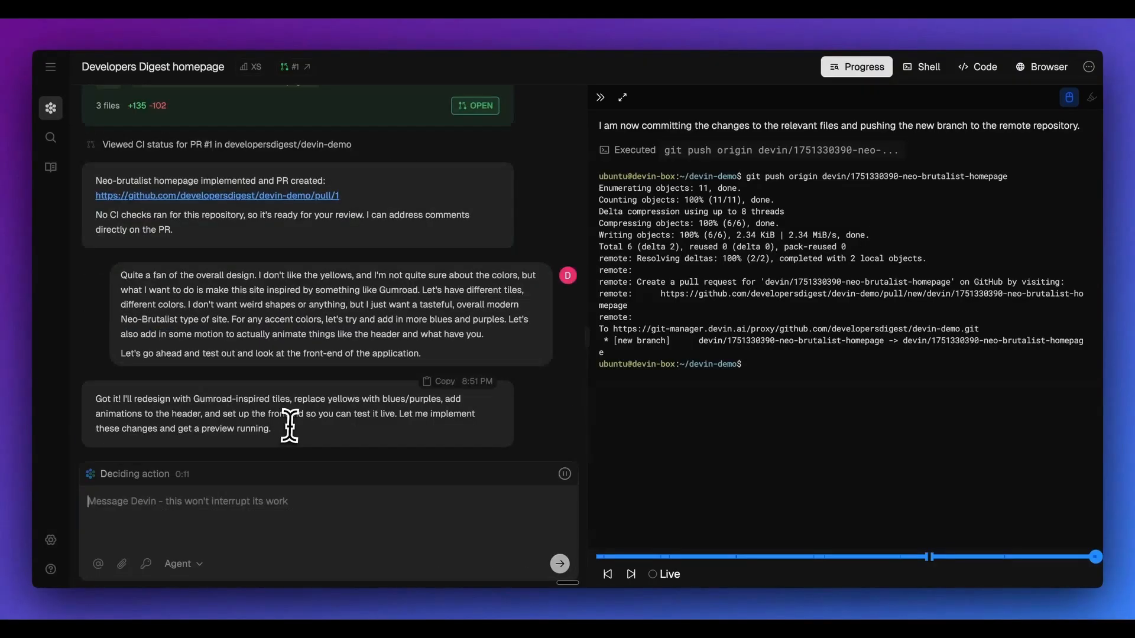
{"action": "left_click", "coordinate": [51, 159]}
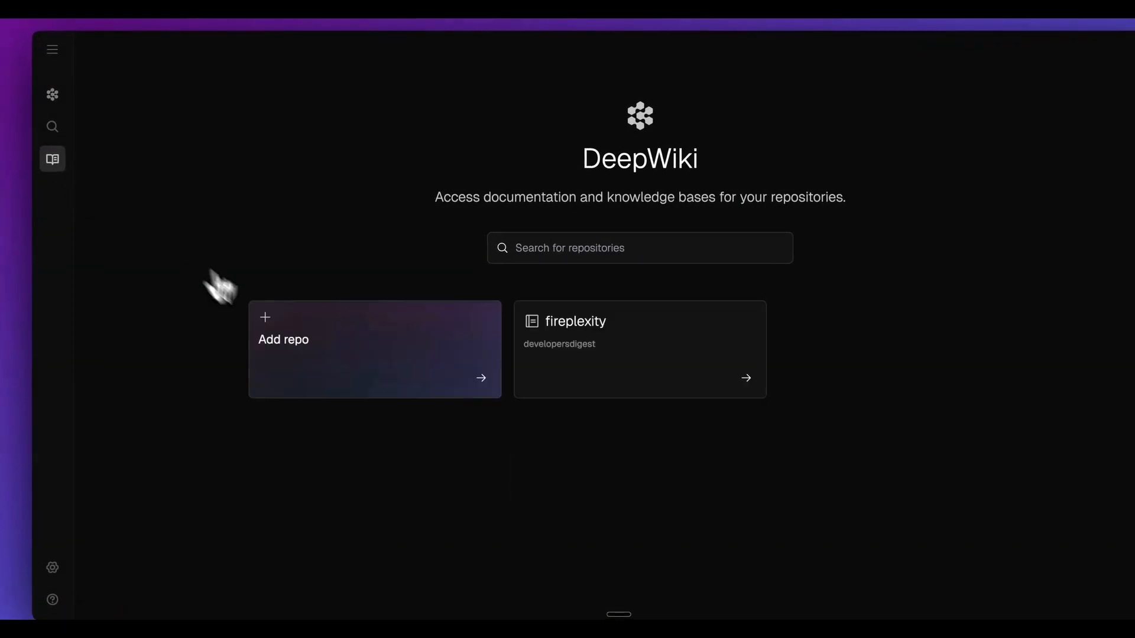
{"action": "mouse_move", "coordinate": [503, 436]}
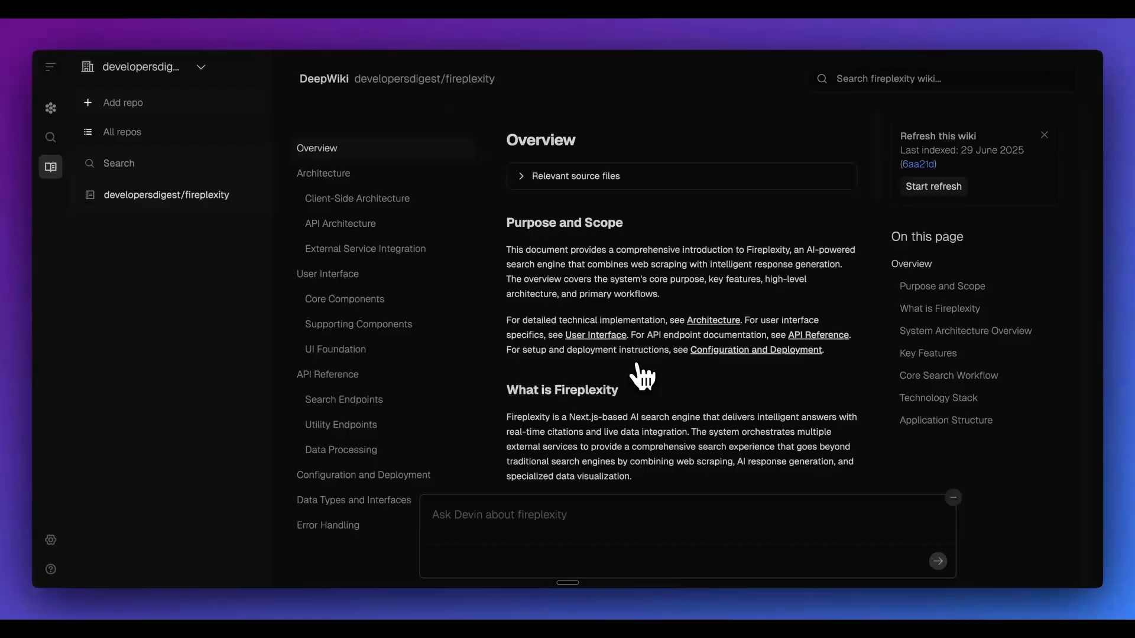
{"action": "mouse_move", "coordinate": [655, 376]}
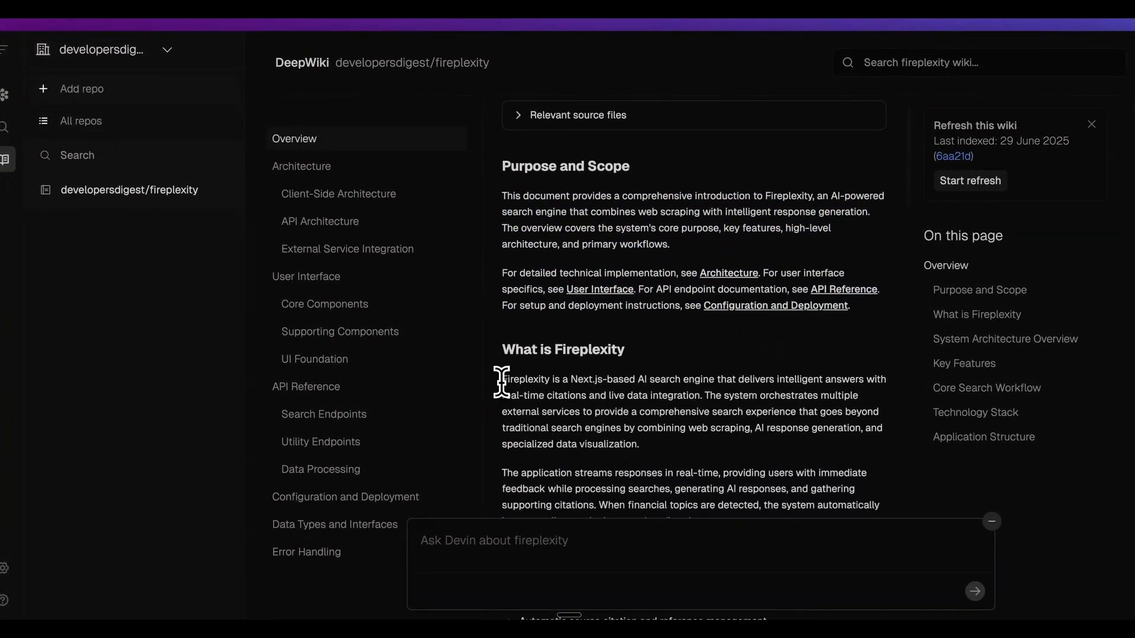
- Highlight phrases in the Fireplexity overview, then move to the Architecture wiki page
{"action": "left_click_drag", "start_coordinate": [503, 379], "coordinate": [631, 378]}
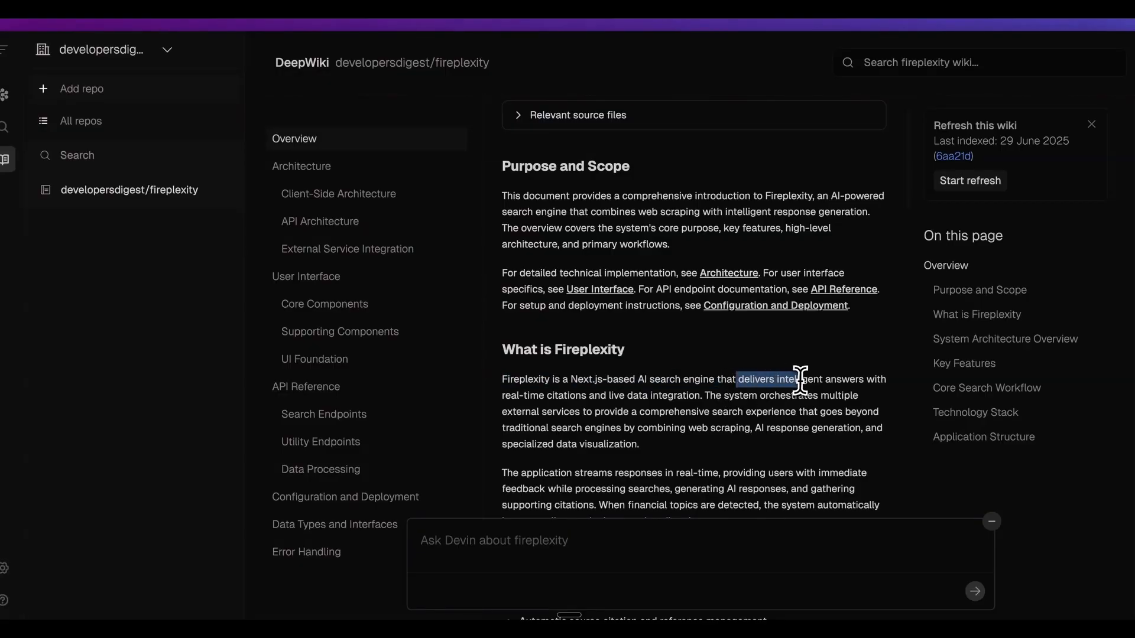
{"action": "left_click_drag", "start_coordinate": [796, 379], "coordinate": [702, 395]}
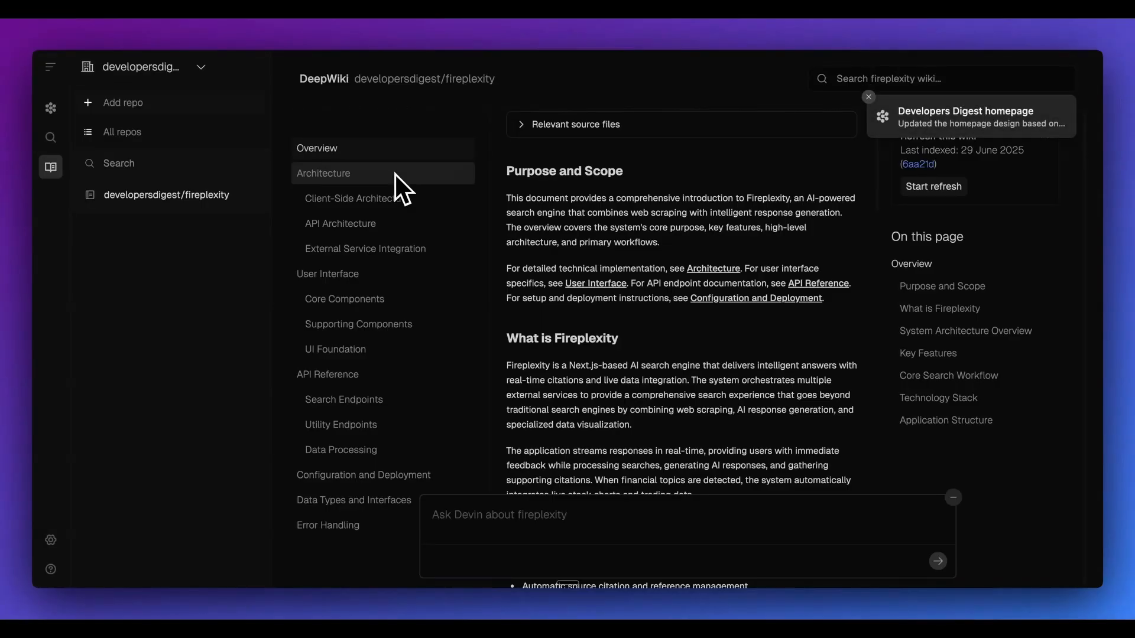
{"action": "mouse_move", "coordinate": [355, 198]}
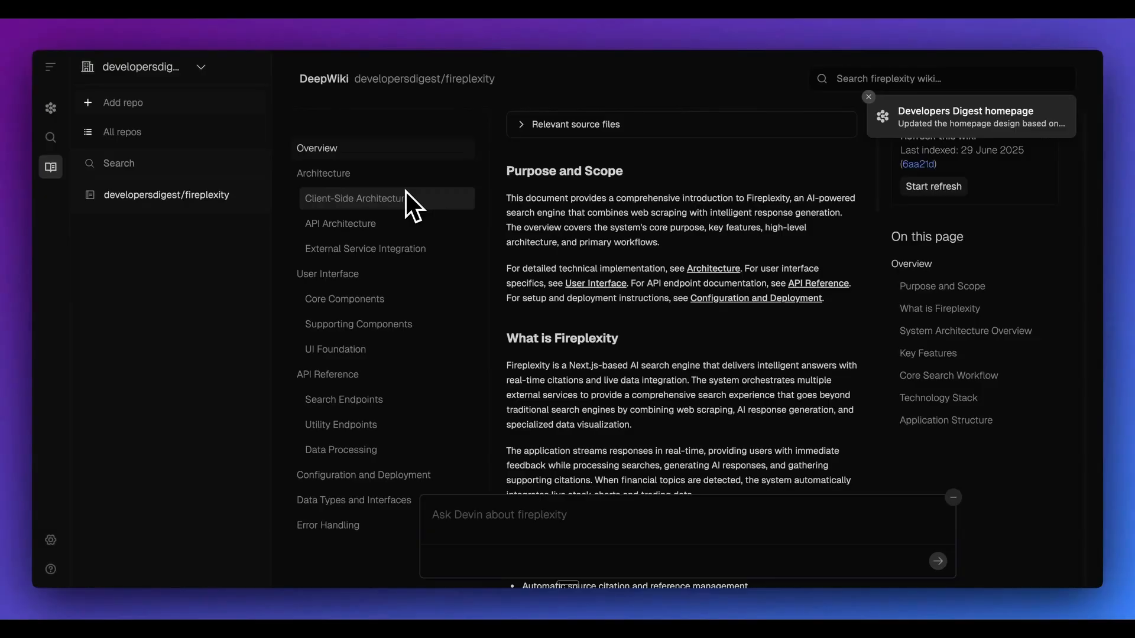
{"action": "left_click", "coordinate": [324, 173]}
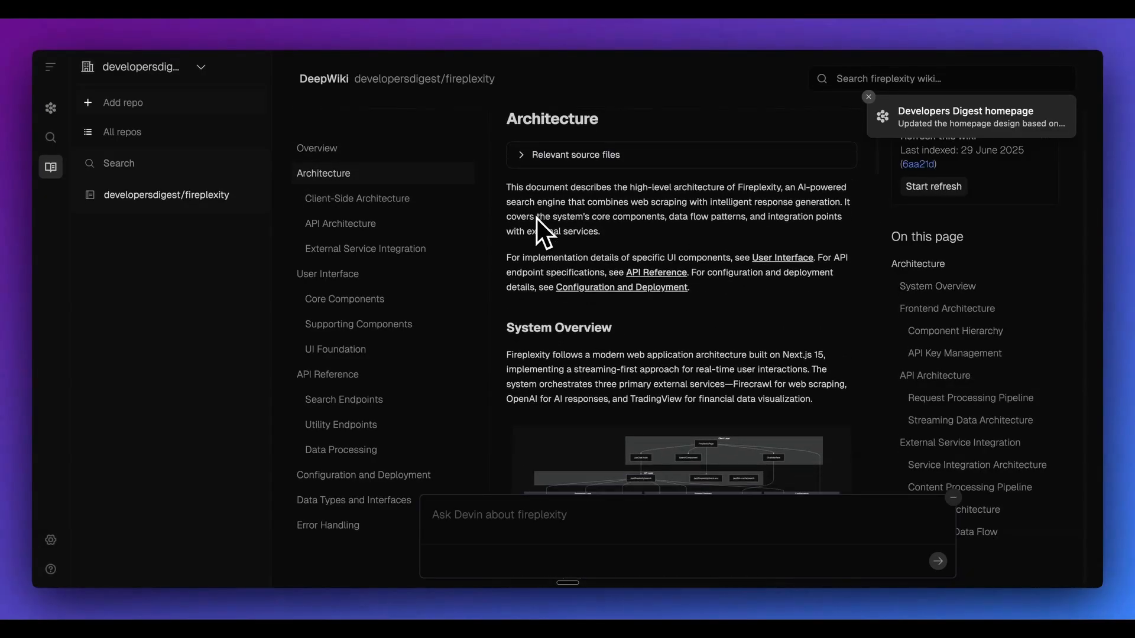
- Enlarge the Client-Side Architecture component diagram for a closer look, then close it
{"action": "scroll", "scroll_direction": "down", "scroll_amount": 3}
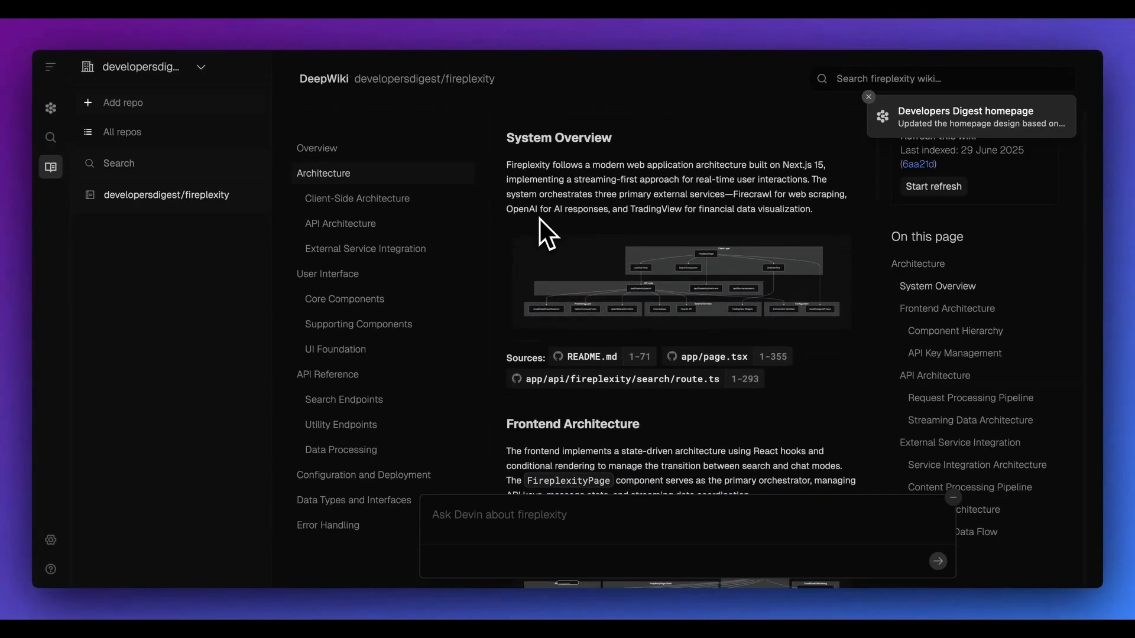
{"action": "left_click", "coordinate": [356, 198]}
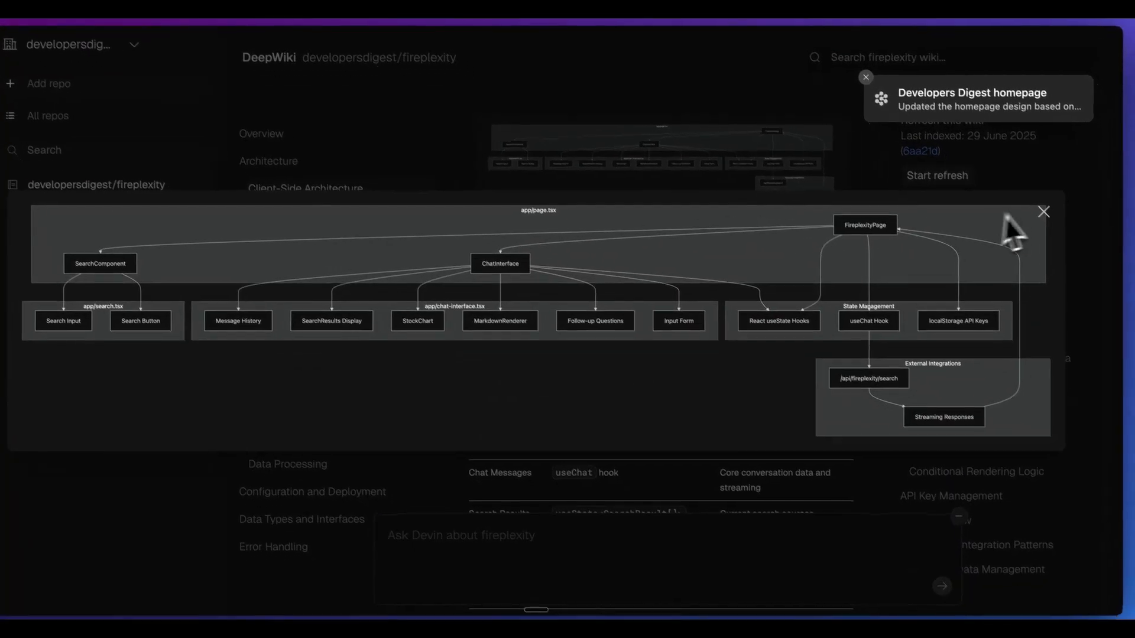
{"action": "left_click", "coordinate": [1043, 211]}
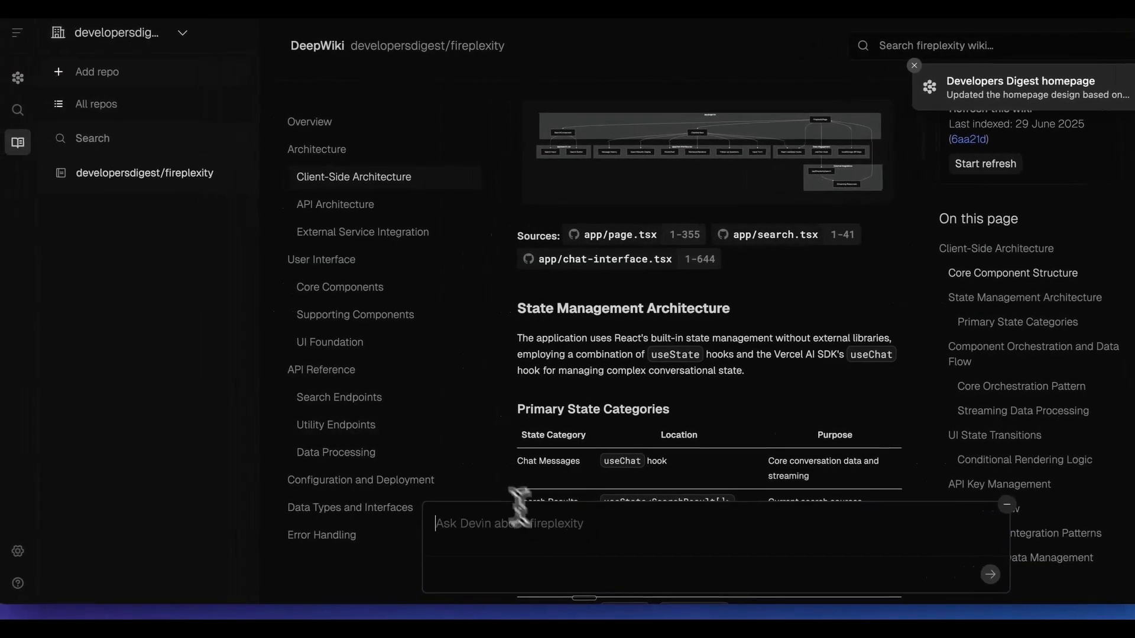
{"action": "left_click", "coordinate": [337, 205]}
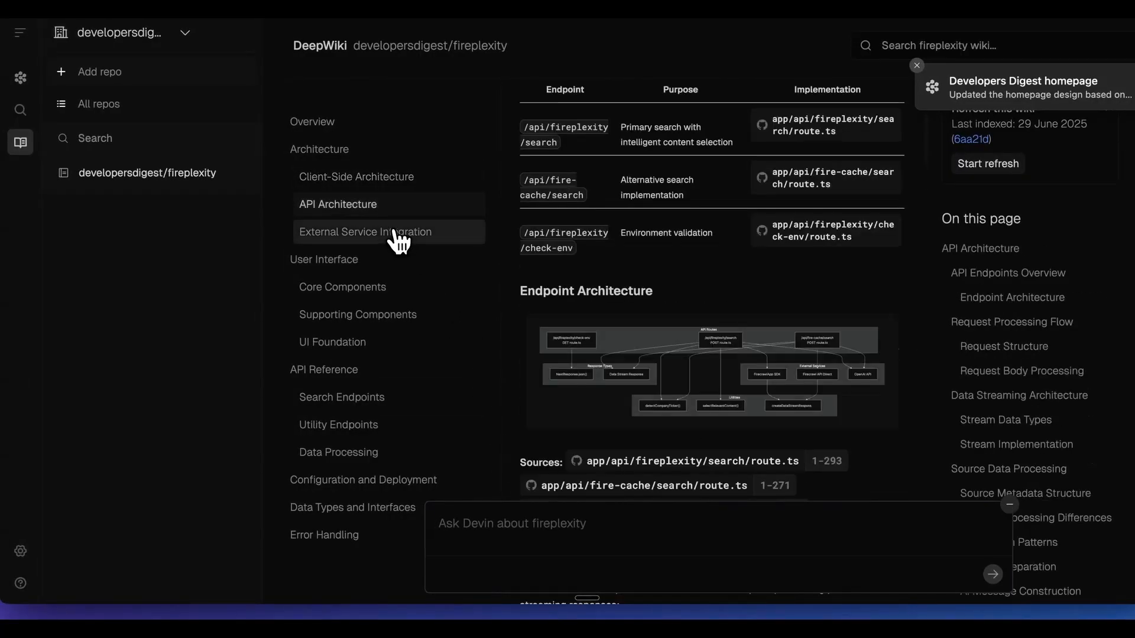
- Read Devin's message reporting the Gumroad-inspired blue/purple redesign and its pull request
{"action": "left_click", "coordinate": [342, 286]}
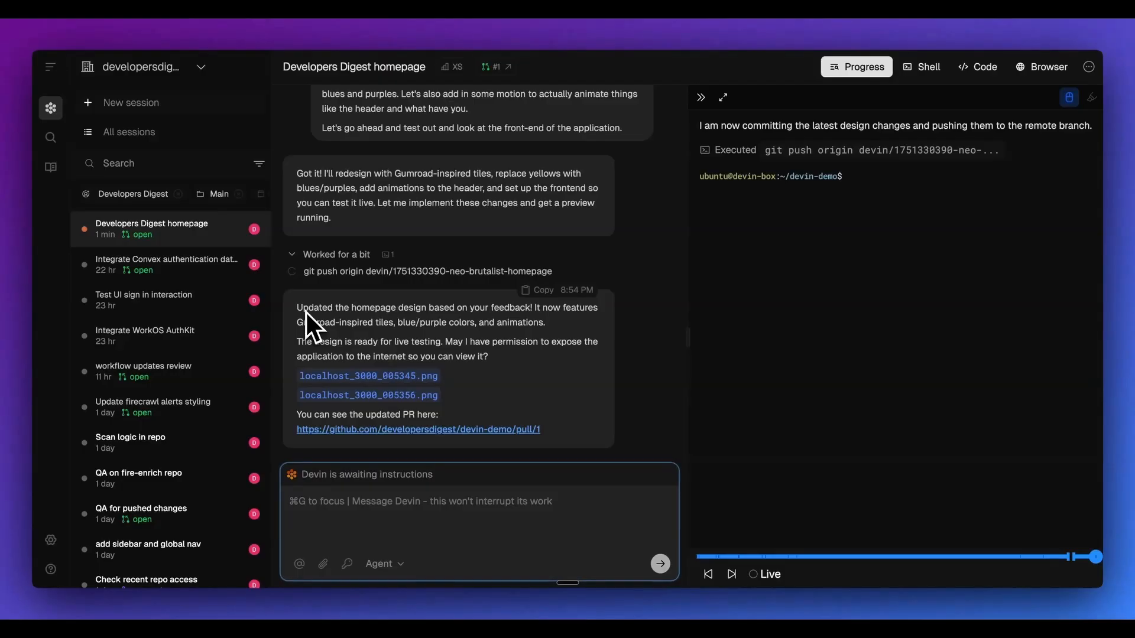
{"action": "mouse_move", "coordinate": [432, 365]}
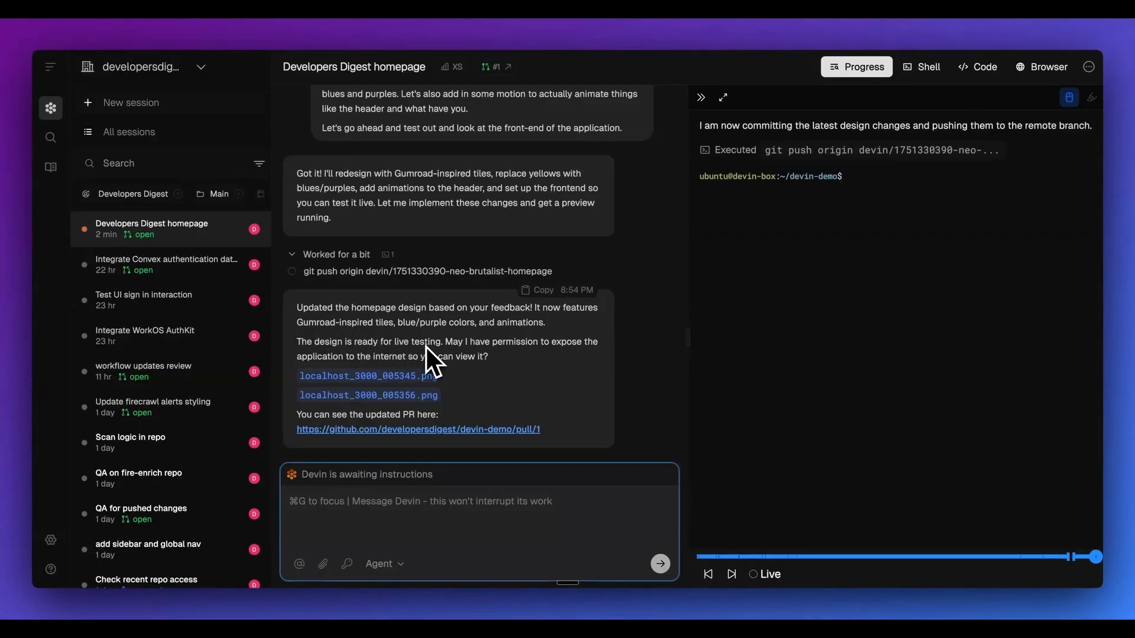
- Grant Devin permission to expose the app, run pnpm dev and view the redesigned site on localhost:3003
{"action": "type", "text": "Yes you have permission to do so"}
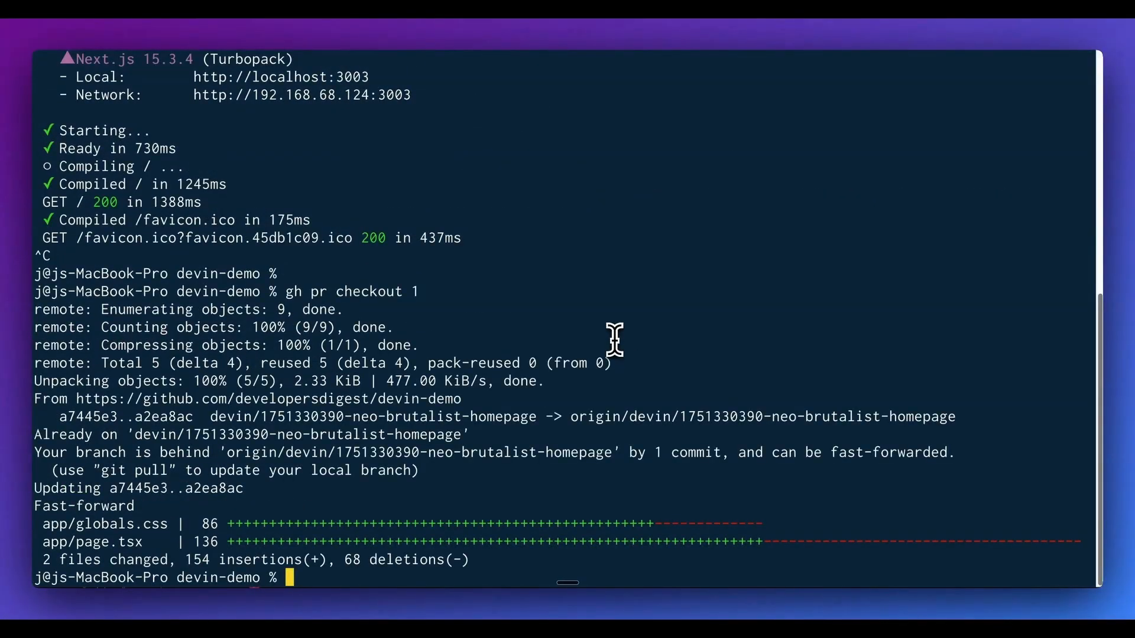
{"action": "type", "text": "pnpm dev"}
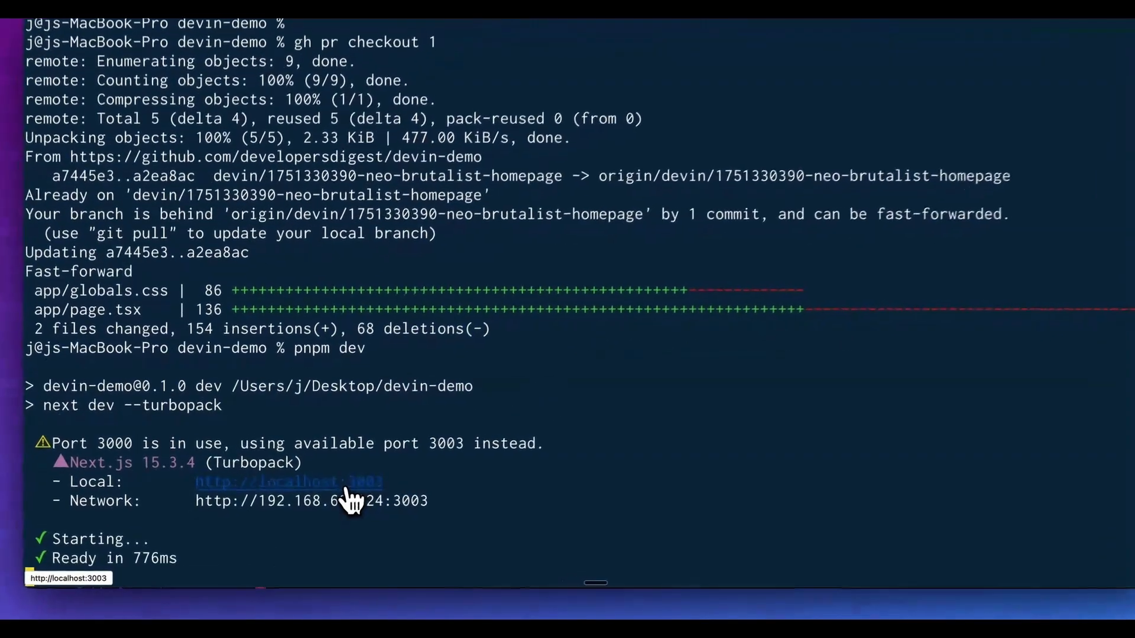
{"action": "left_click", "coordinate": [288, 481]}
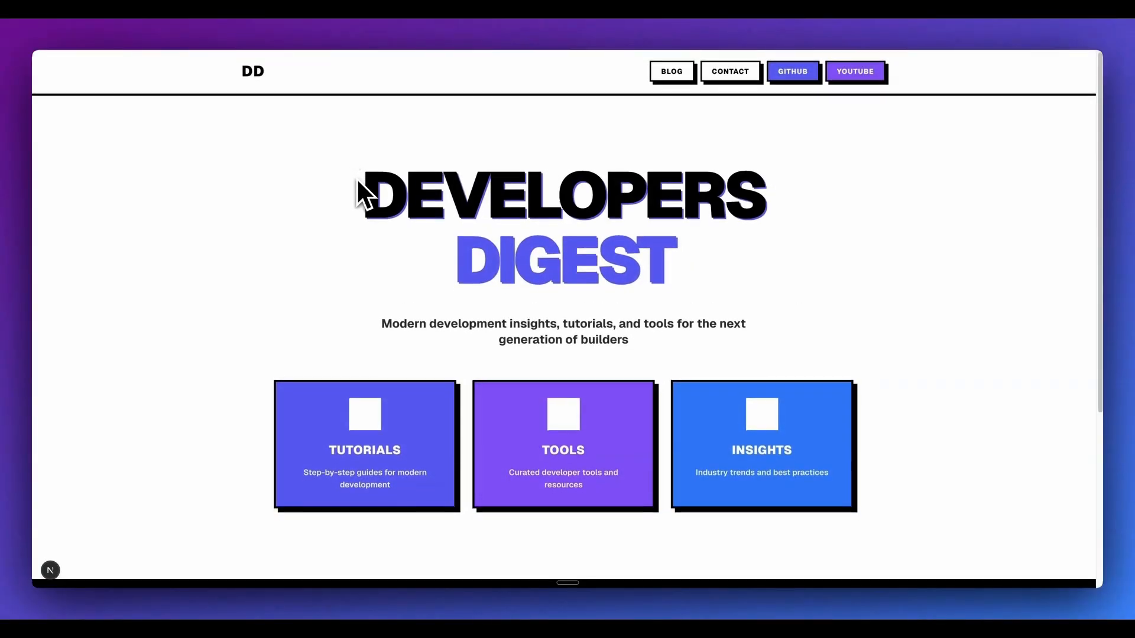
{"action": "scroll", "scroll_direction": "down", "scroll_amount": 3}
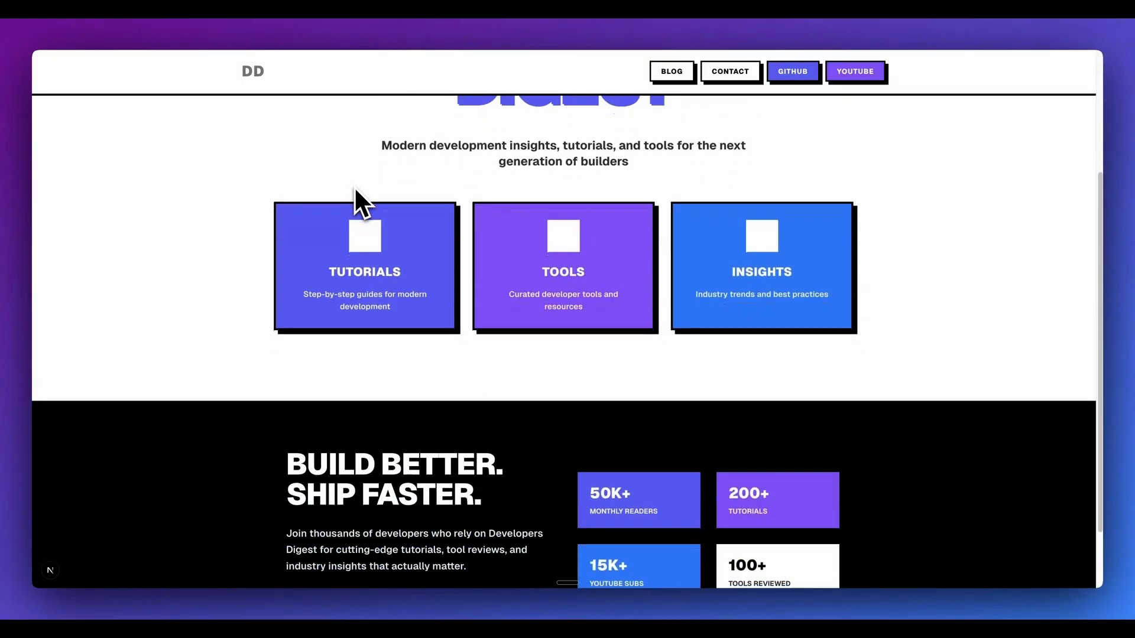
{"action": "scroll", "scroll_direction": "down", "scroll_amount": 3}
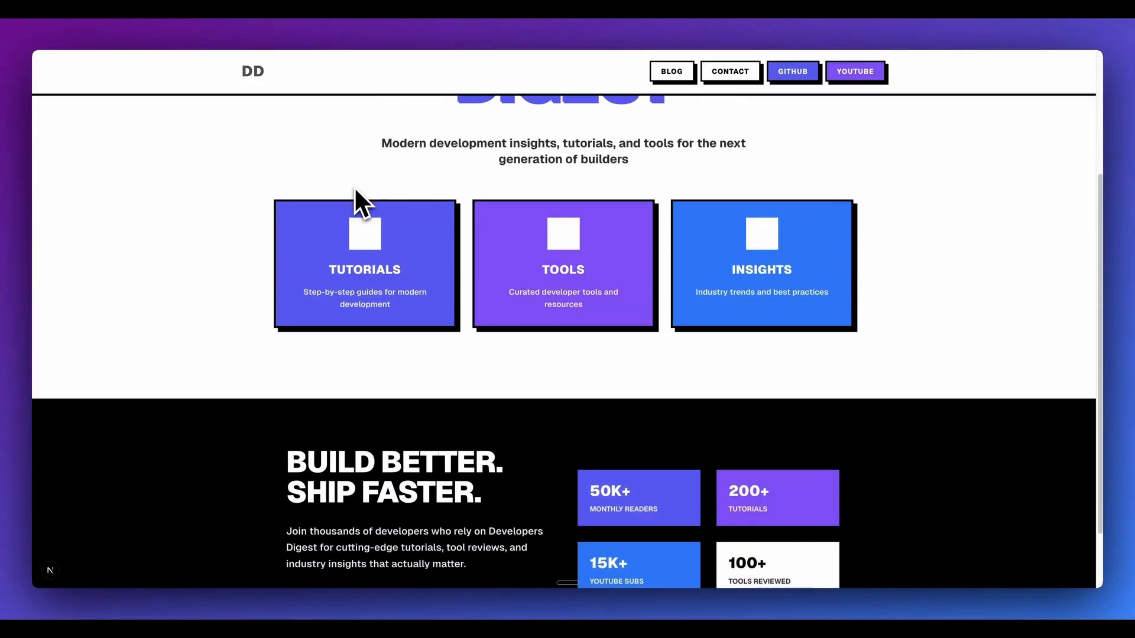
{"action": "scroll", "scroll_direction": "down", "scroll_amount": 3}
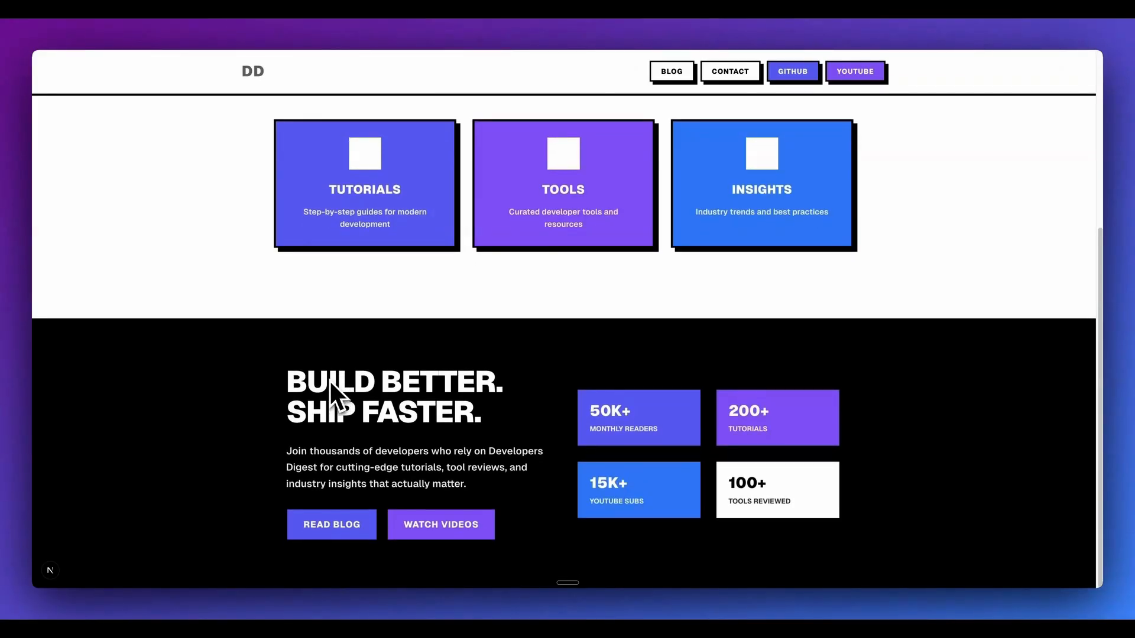
{"action": "mouse_move", "coordinate": [420, 546]}
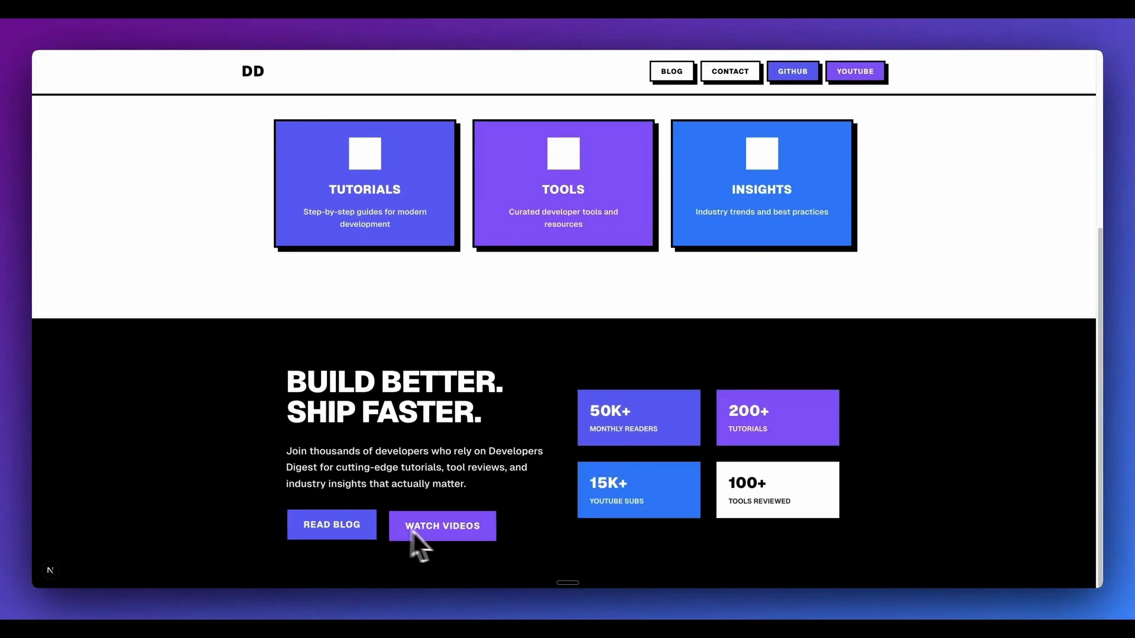
{"action": "mouse_move", "coordinate": [452, 539]}
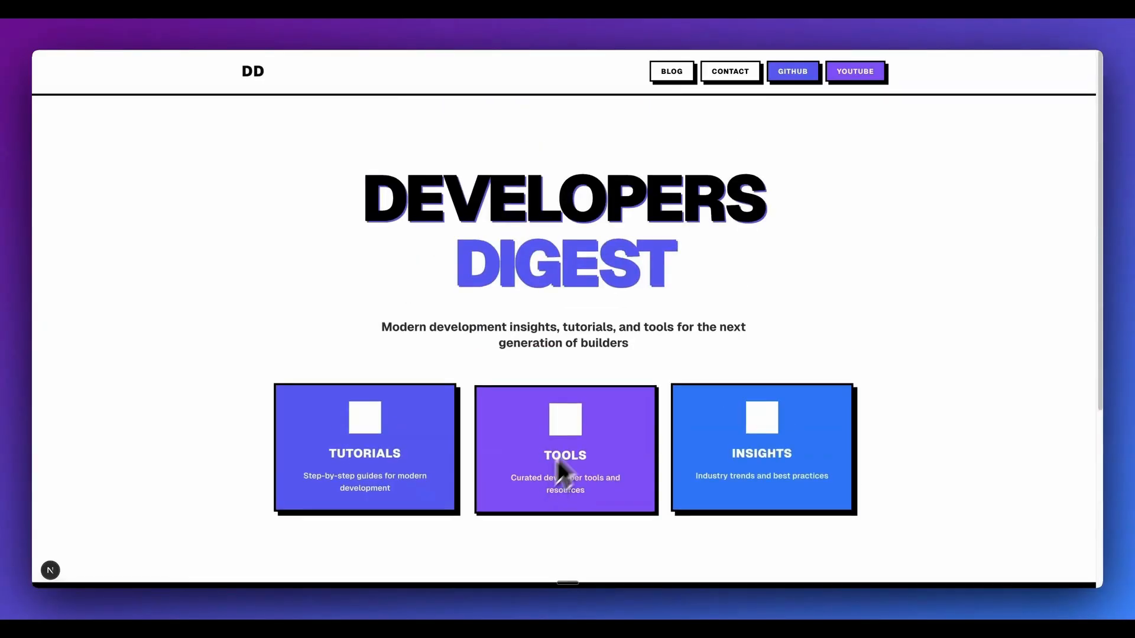
{"action": "mouse_move", "coordinate": [794, 72]}
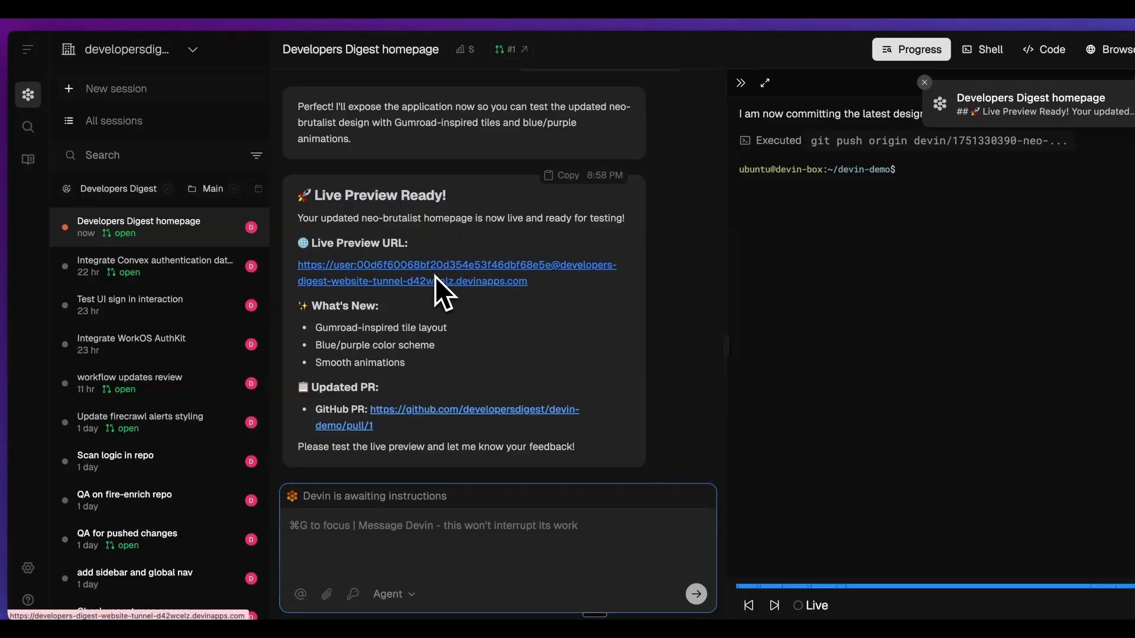
{"action": "mouse_move", "coordinate": [430, 297]}
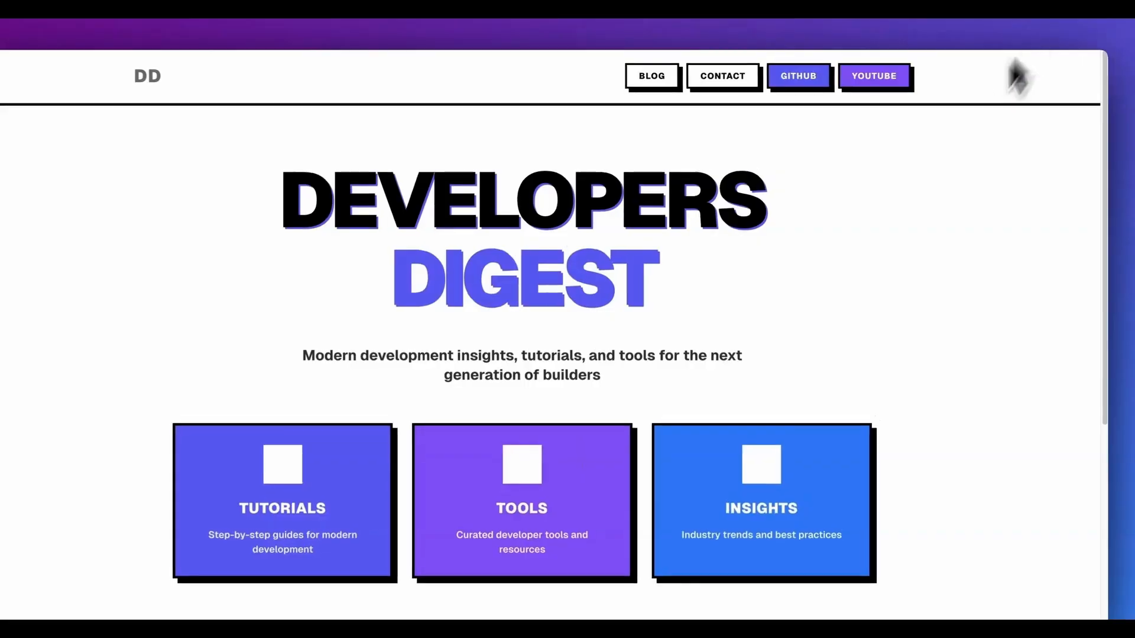
- Scroll to Devin's 'Live Preview Ready' message with the homepage preview link
{"action": "scroll", "scroll_direction": "down", "scroll_amount": 3}
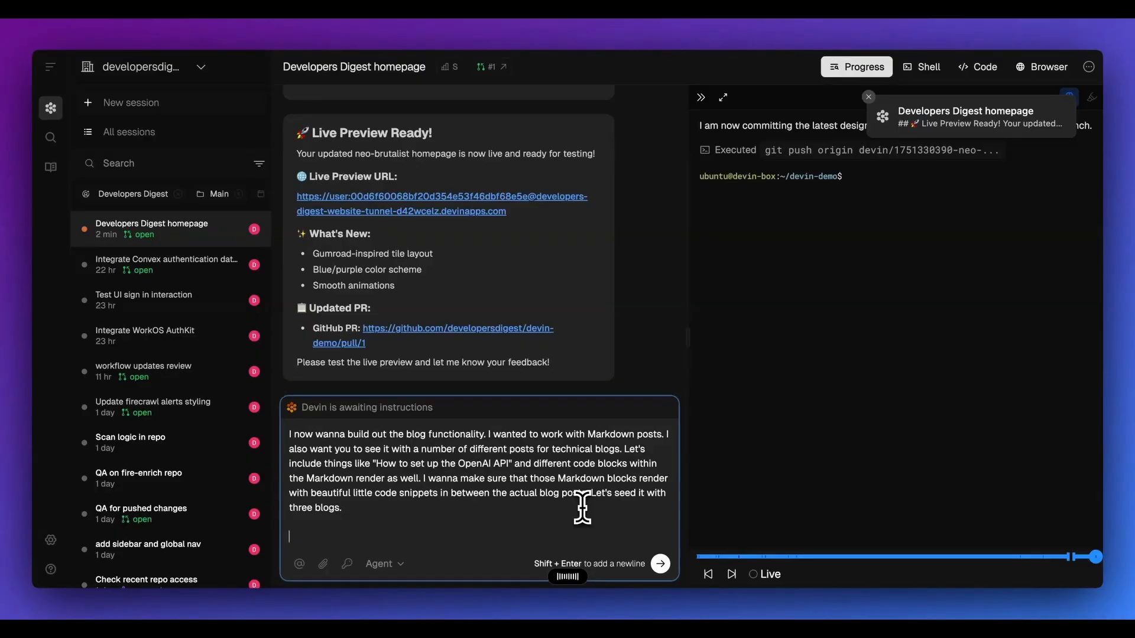
- Send the Markdown blog and contact page request, then start a 'fireplex' query
{"action": "left_click", "coordinate": [658, 563]}
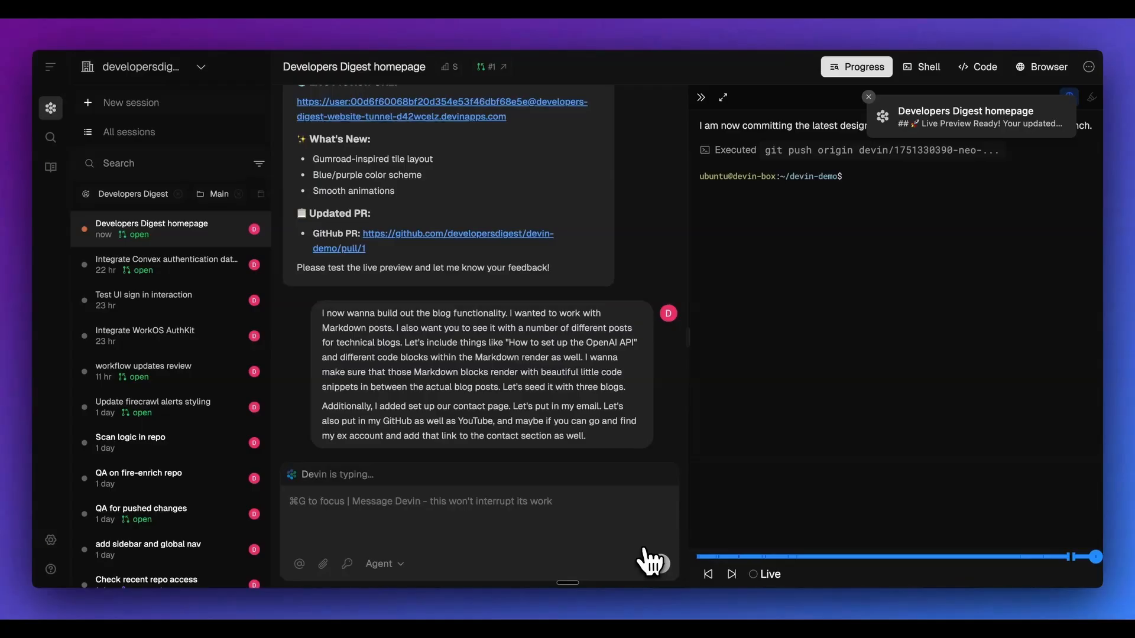
{"action": "type", "text": "fireplex"}
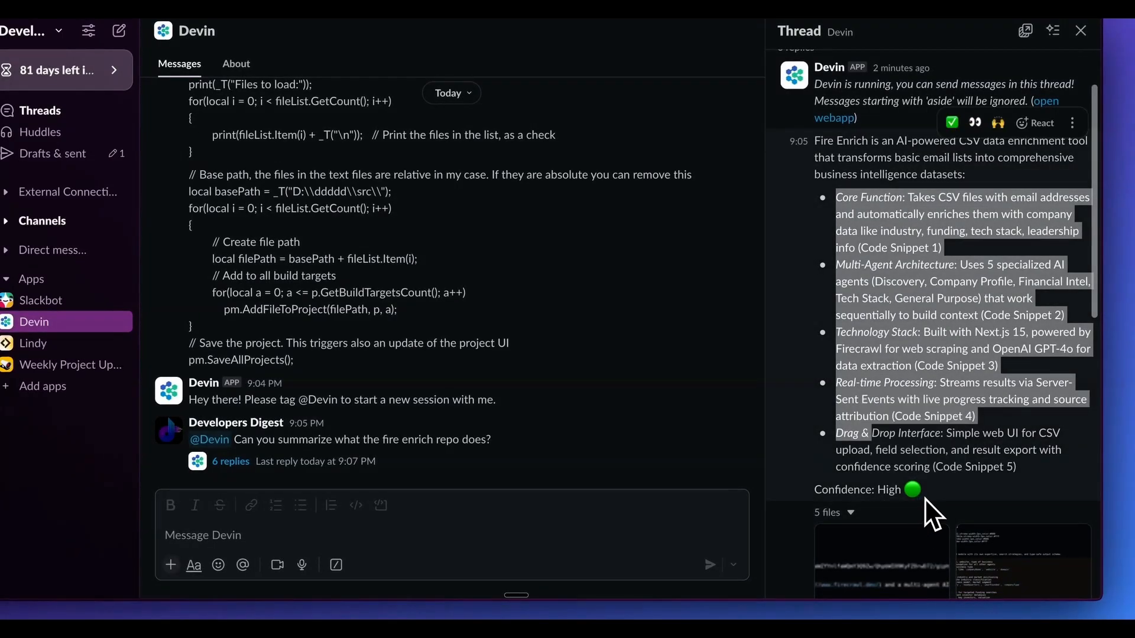
- Scroll through Devin's Slack thread summarizing the fire-enrich repository and its key features
{"action": "scroll", "scroll_direction": "down", "scroll_amount": 3}
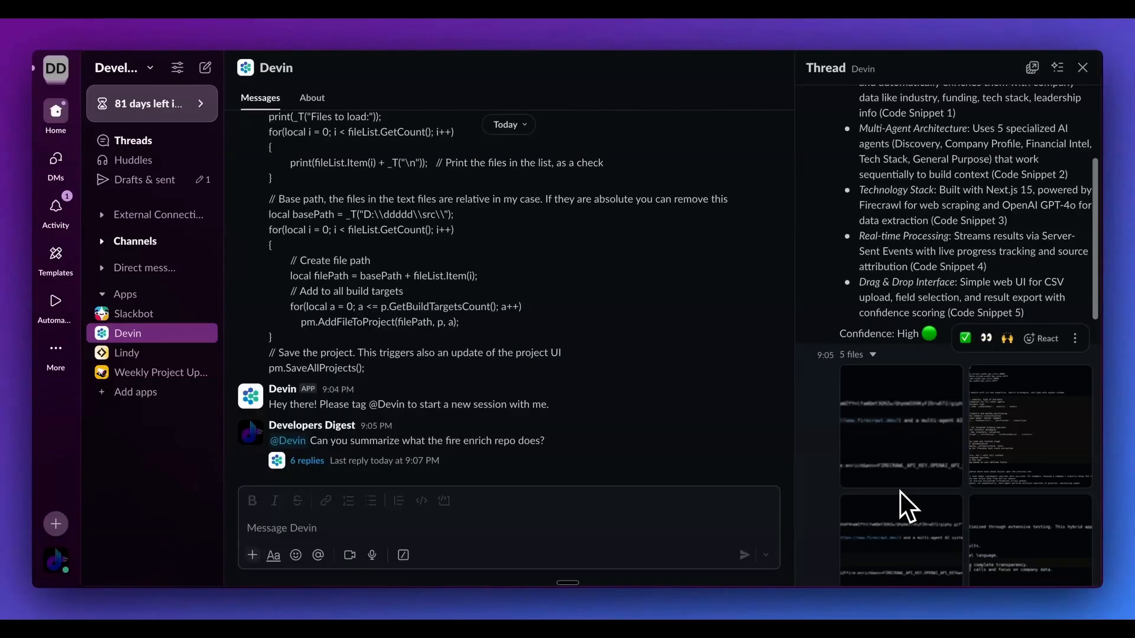
{"action": "scroll", "scroll_direction": "down", "scroll_amount": 3}
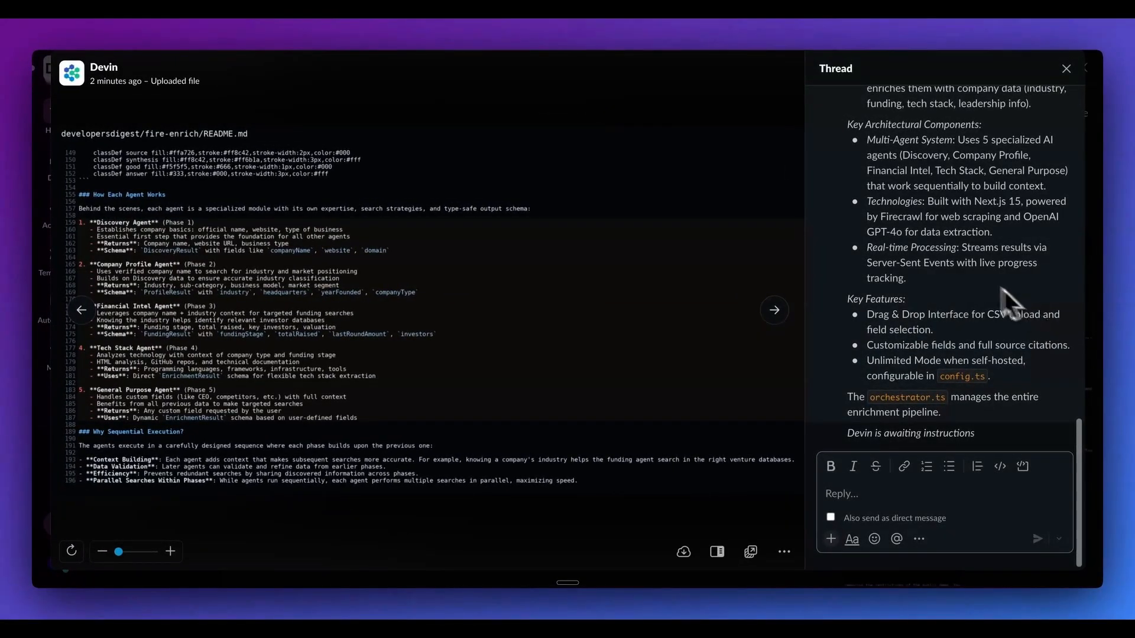
{"action": "mouse_move", "coordinate": [307, 297]}
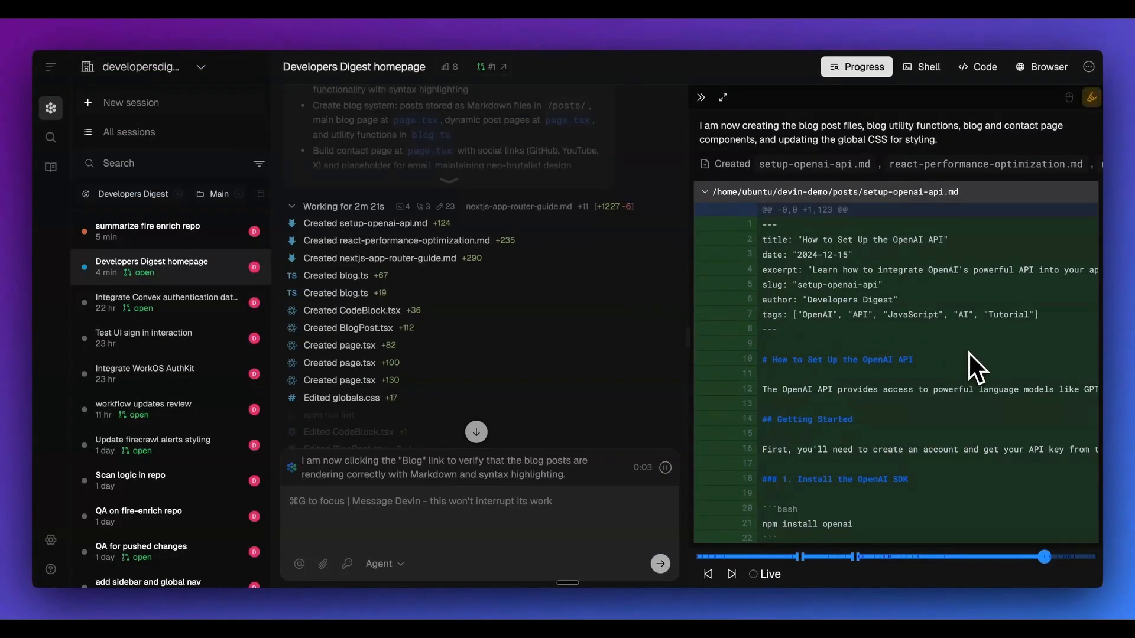
- Scroll through the Progress diffs of the three Markdown posts, blog and contact pages, and import fixes
{"action": "scroll", "scroll_direction": "down", "scroll_amount": 3}
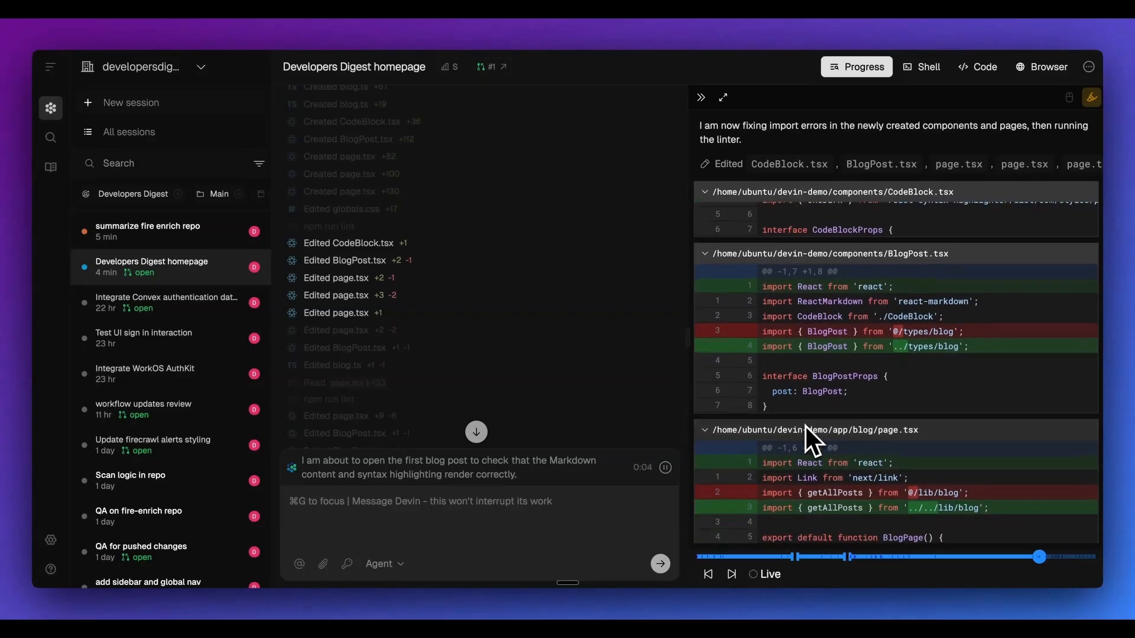
{"action": "scroll", "scroll_direction": "down", "scroll_amount": 3}
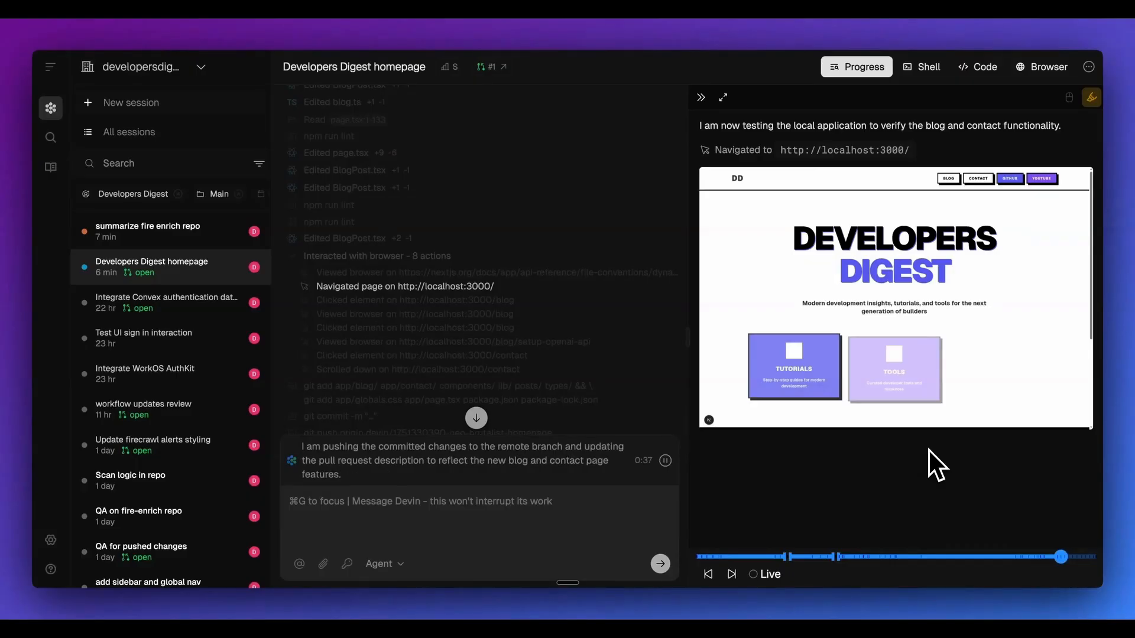
- Replay Devin's Browser view of the rendered 'How to Set Up the OpenAI API' post
{"action": "left_click", "coordinate": [948, 179]}
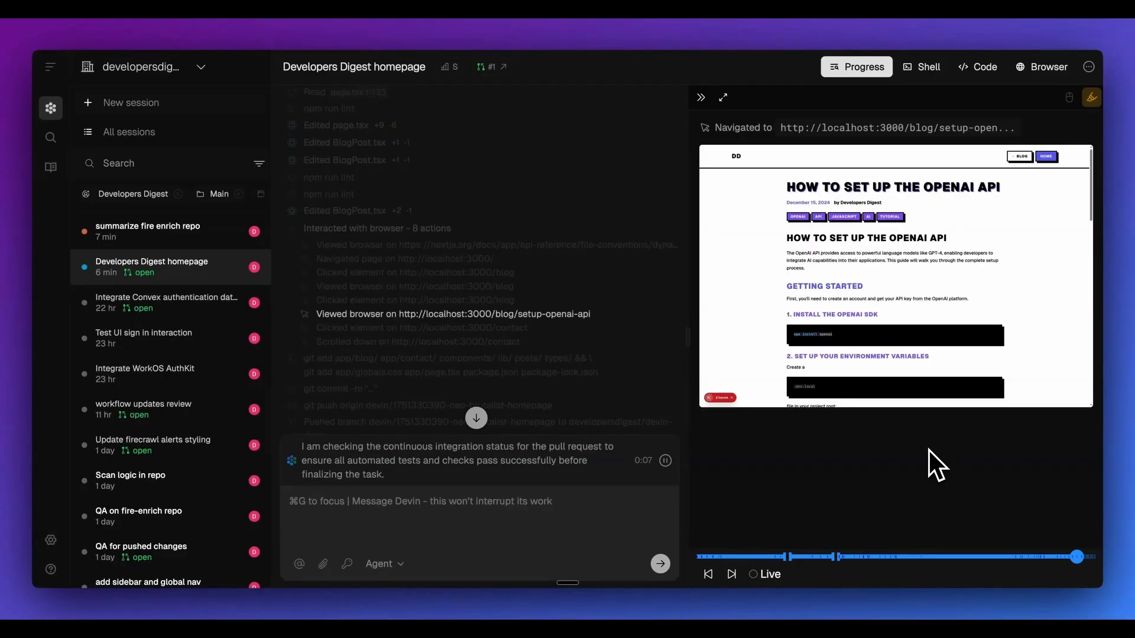
{"action": "mouse_move", "coordinate": [988, 474]}
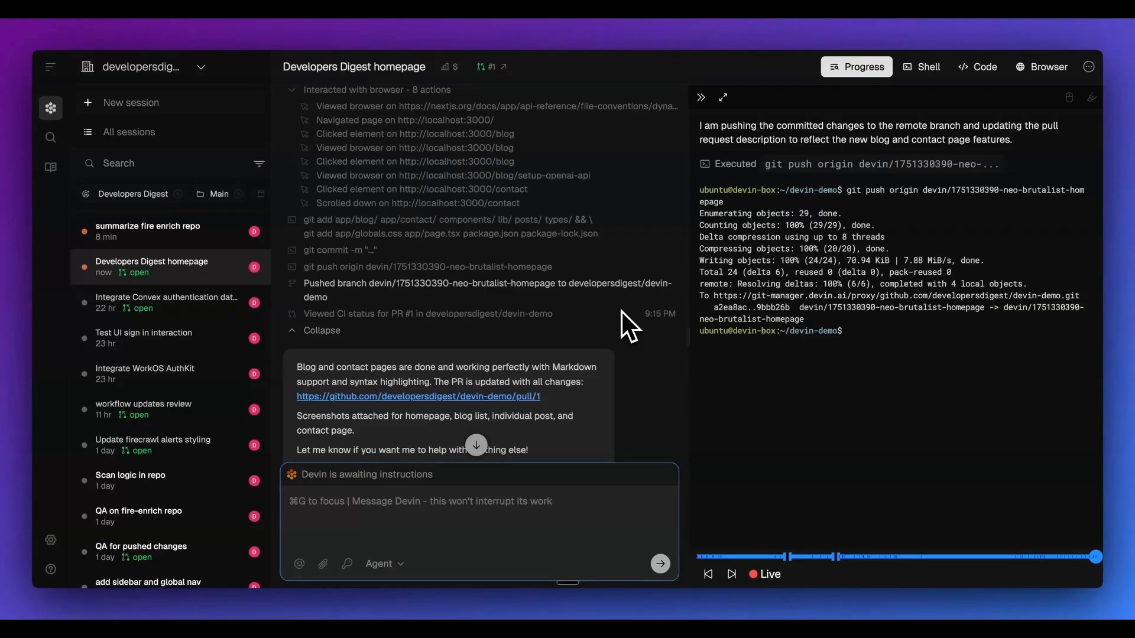
{"action": "mouse_move", "coordinate": [354, 130]}
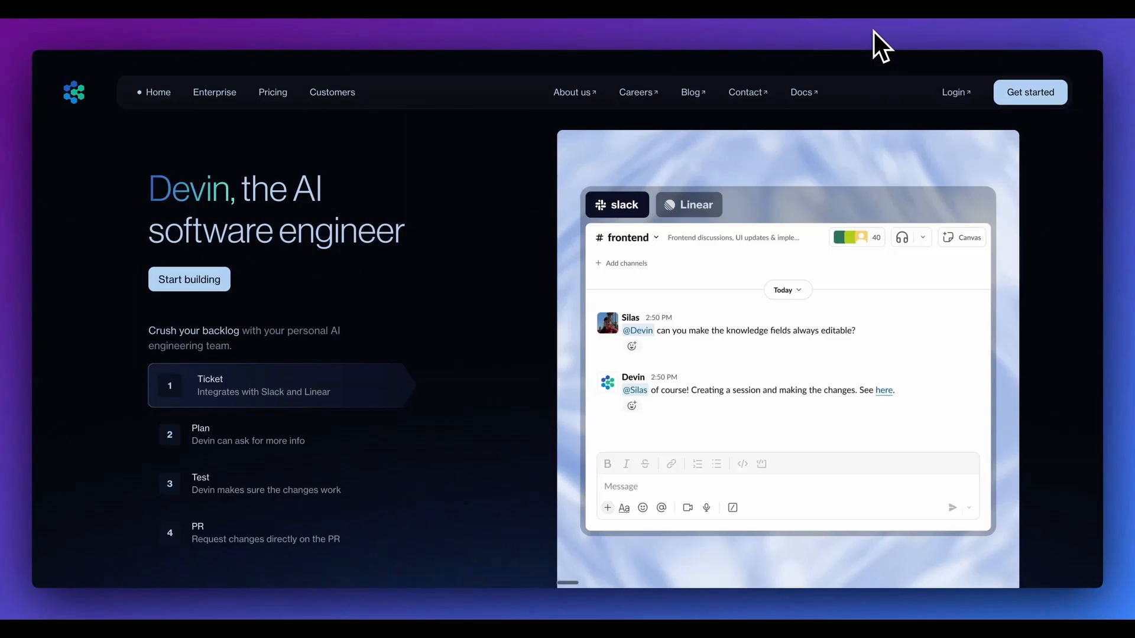
{"action": "mouse_move", "coordinate": [870, 57]}
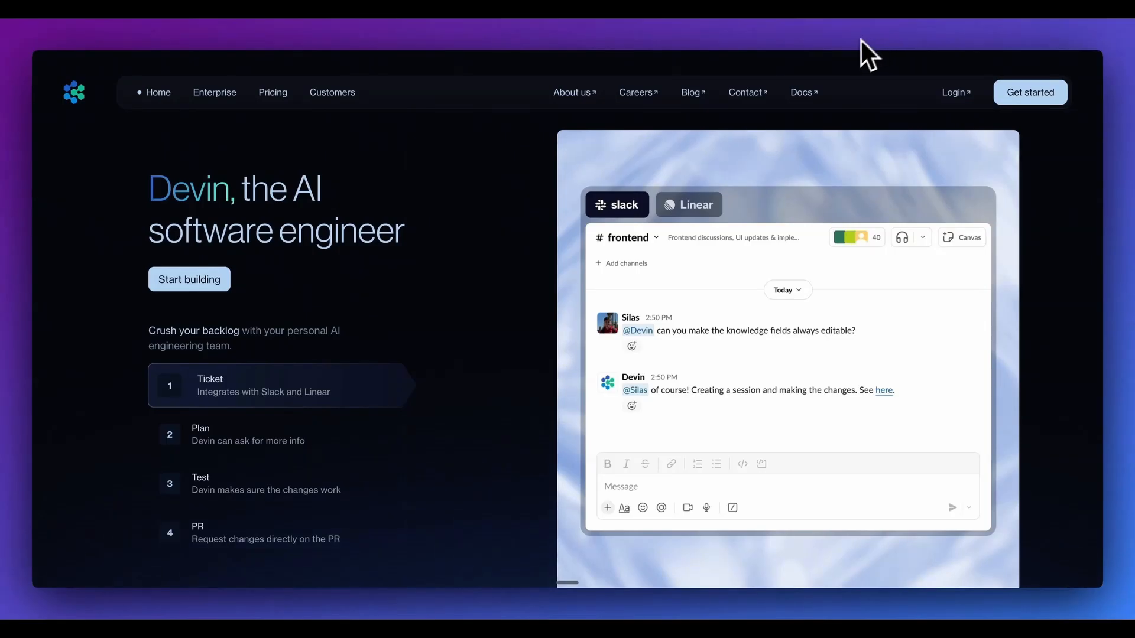
{"action": "mouse_move", "coordinate": [533, 266]}
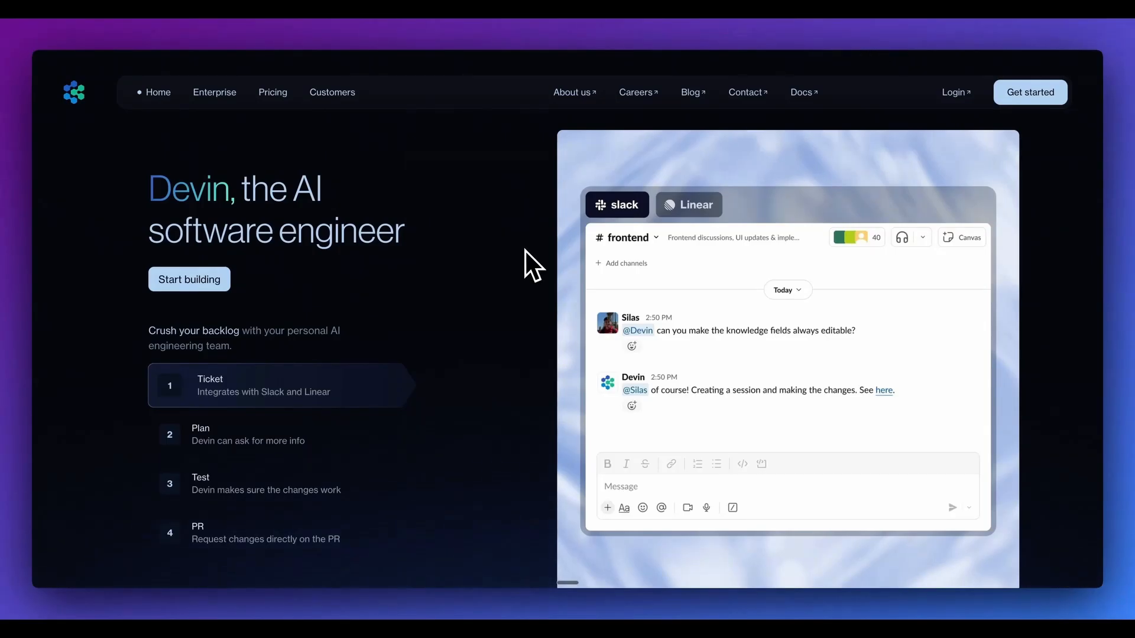